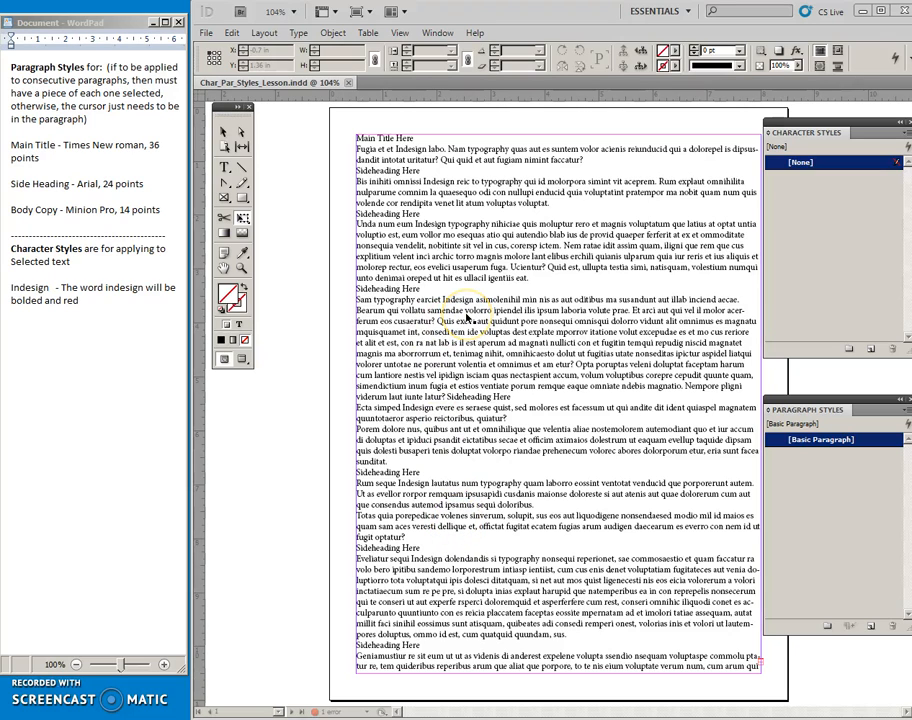
{"action": "mouse_move", "coordinate": [265, 33]}
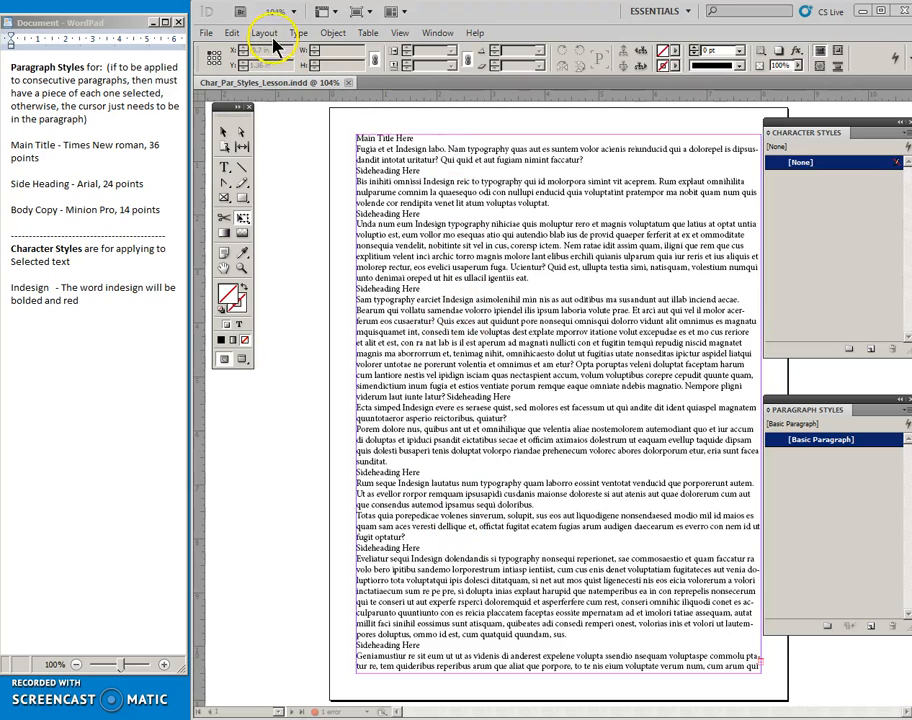
Show hidden characters from the Type menu and place the insertion point in the story
{"action": "left_click", "coordinate": [298, 33]}
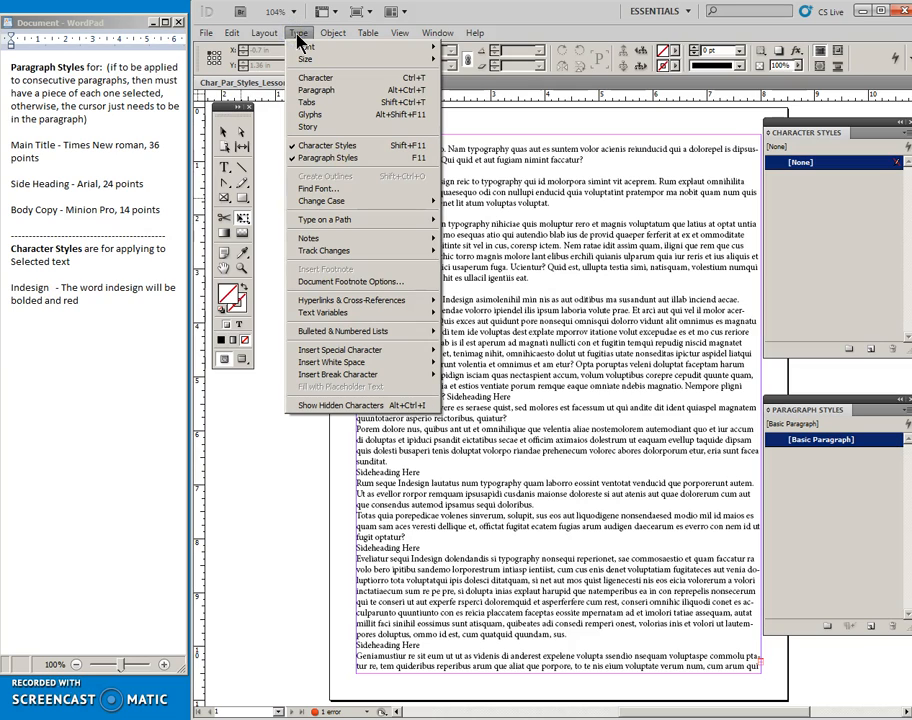
{"action": "mouse_move", "coordinate": [350, 158]}
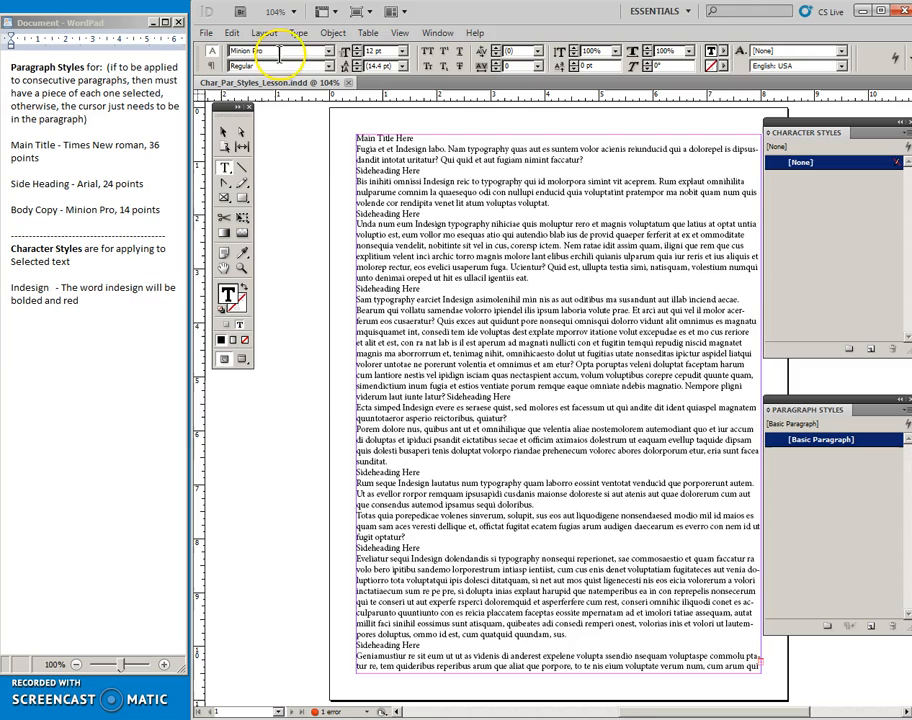
{"action": "left_click", "coordinate": [299, 32]}
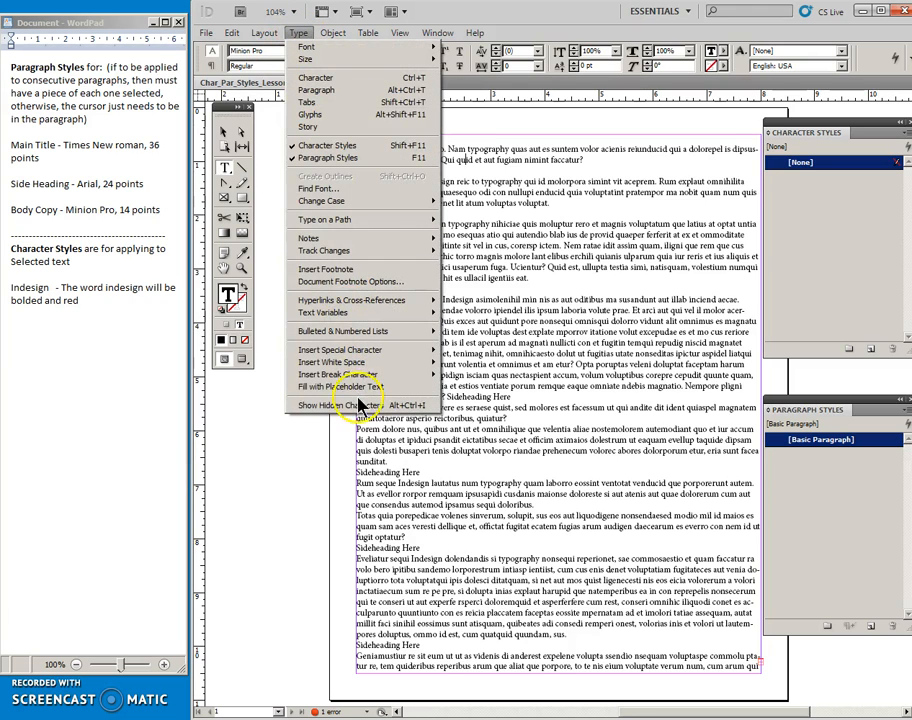
{"action": "left_click", "coordinate": [335, 404]}
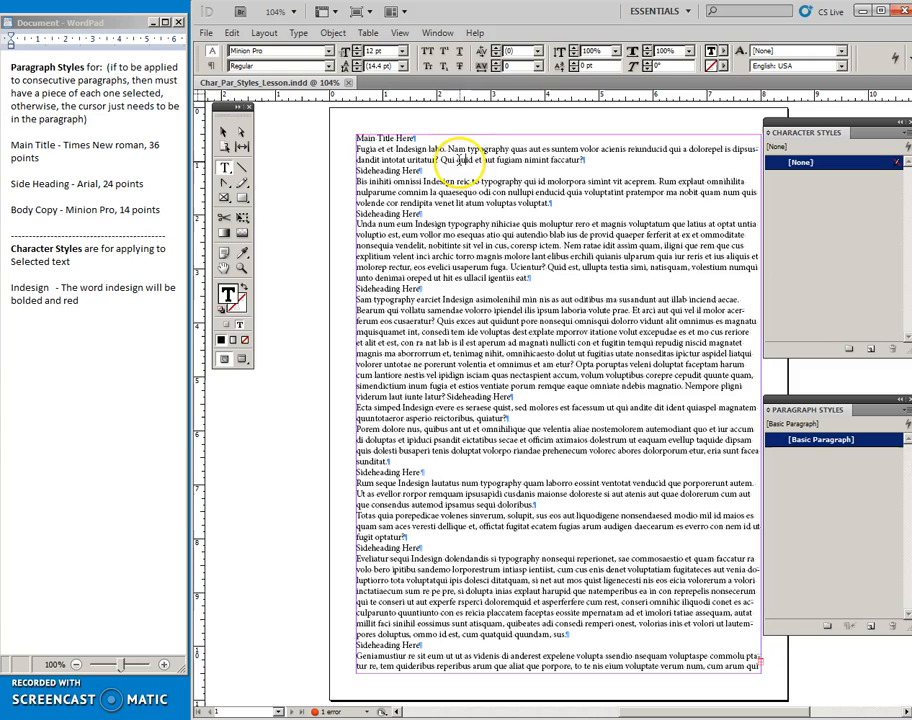
{"action": "left_click", "coordinate": [450, 160]}
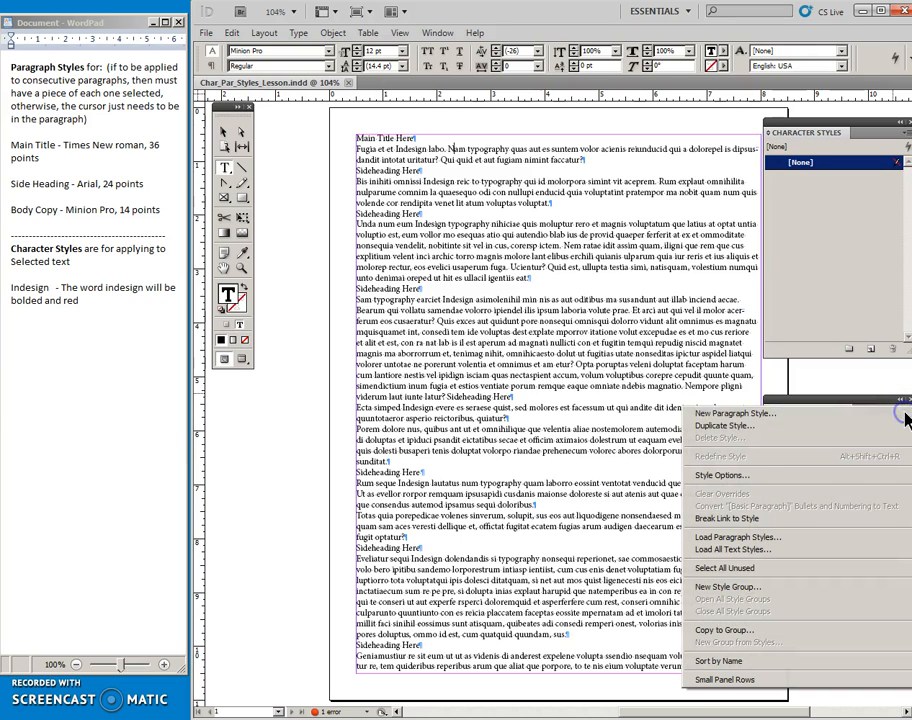
Define a new Main Title paragraph style, Times New Roman 36 pt, with Apply Style to Selection off
{"action": "left_click", "coordinate": [735, 413]}
{"action": "type", "text": "Main Title"}
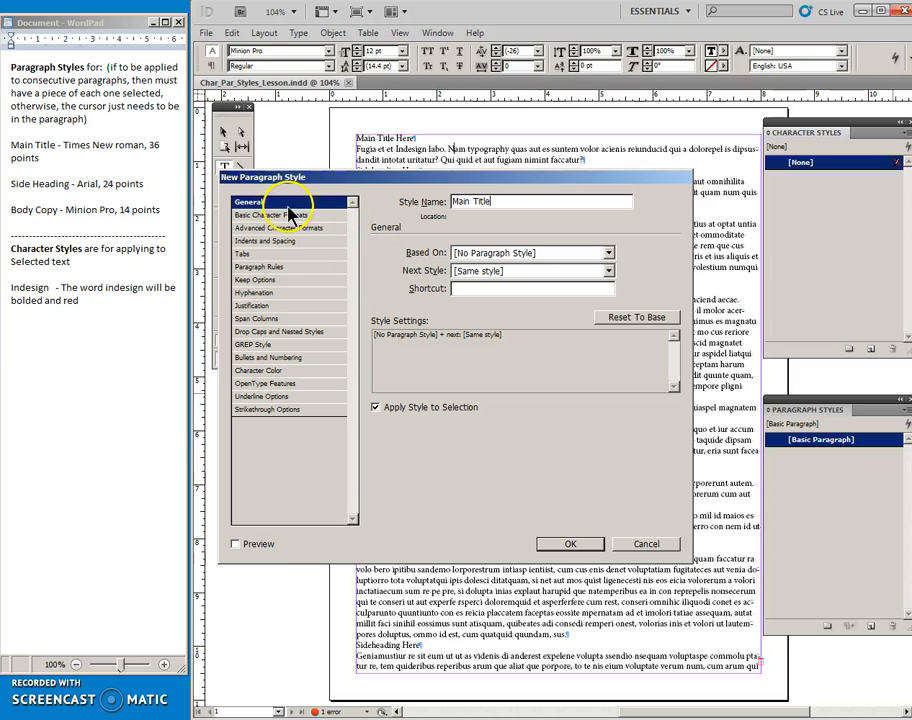
{"action": "left_click", "coordinate": [278, 215]}
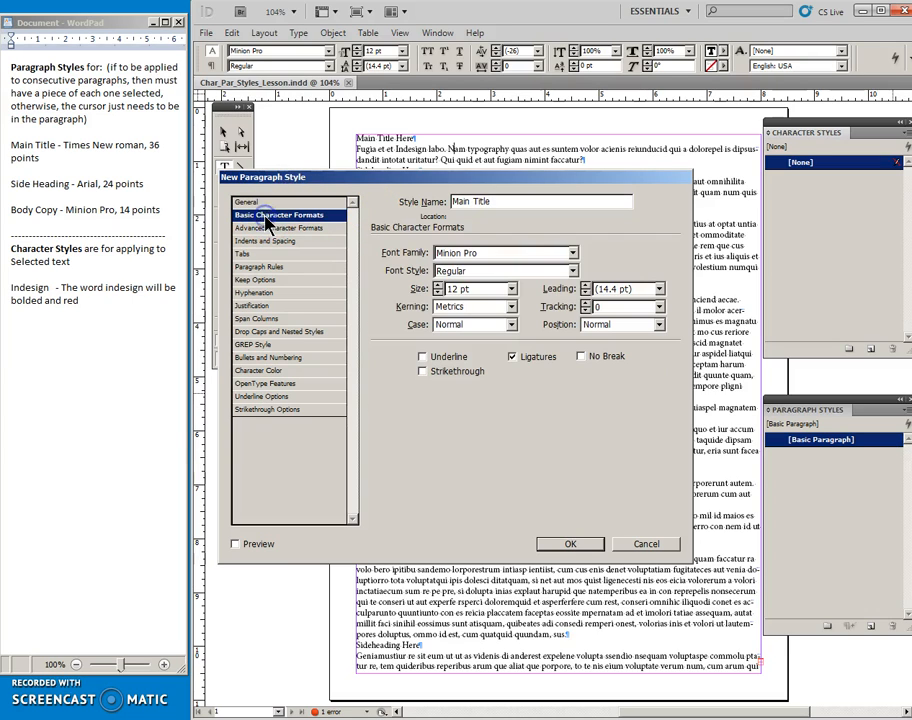
{"action": "left_click", "coordinate": [573, 252]}
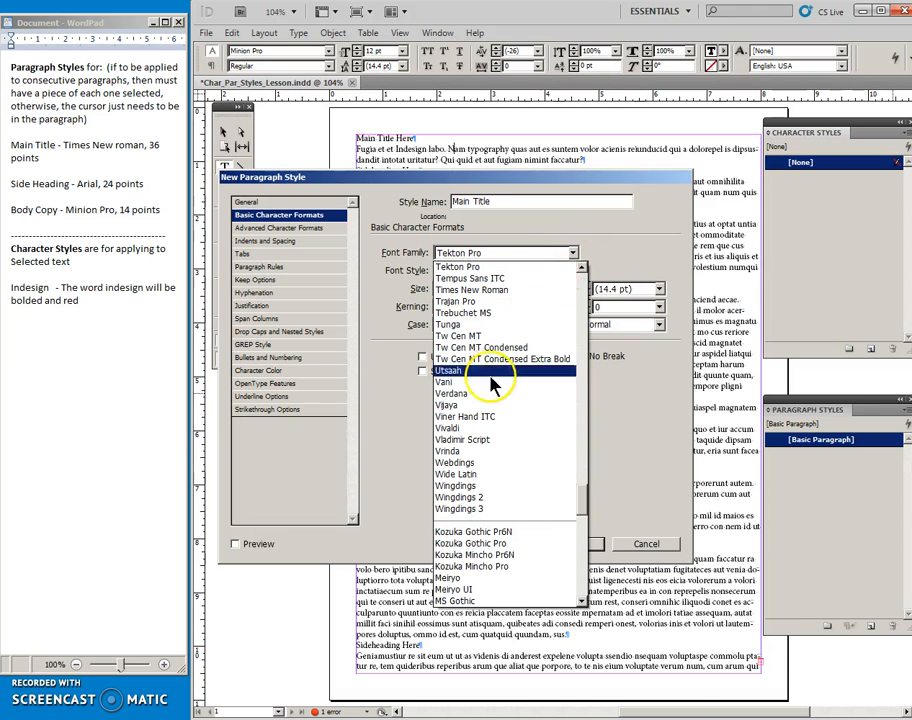
{"action": "left_click", "coordinate": [472, 289]}
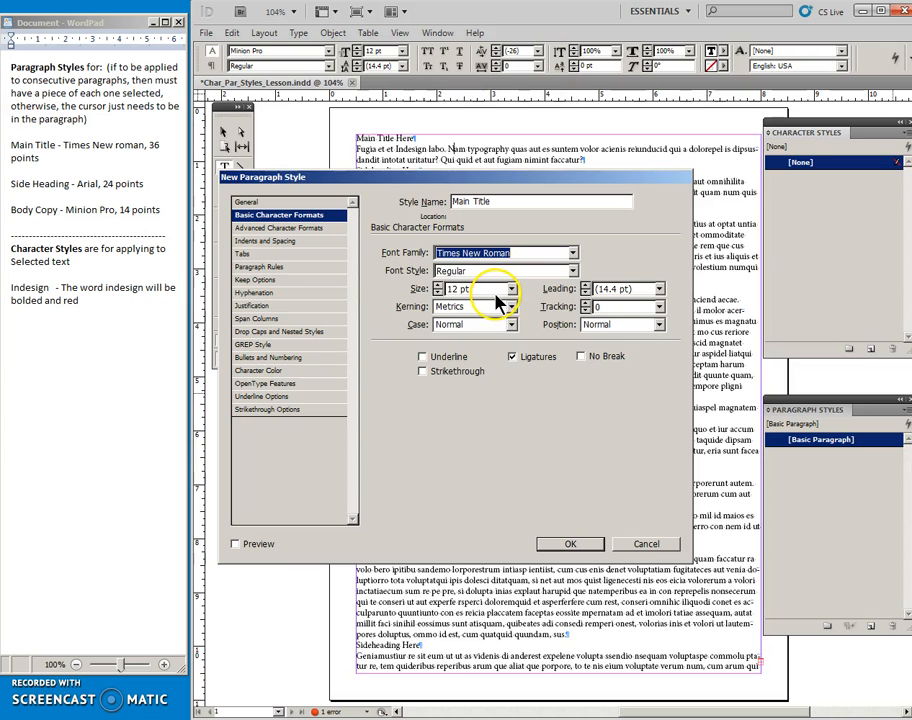
{"action": "left_click", "coordinate": [513, 289]}
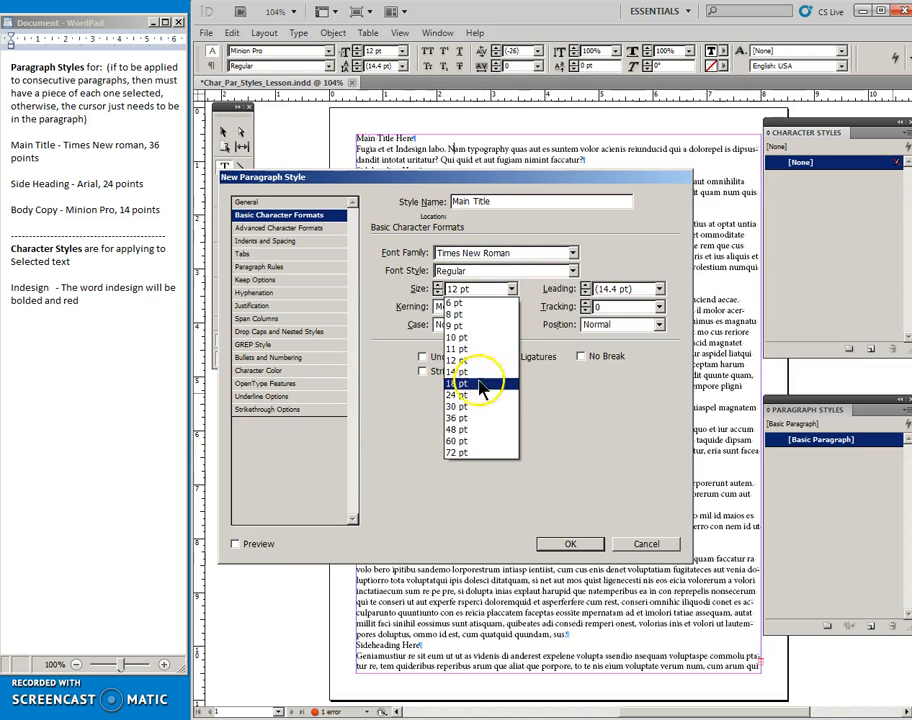
{"action": "left_click", "coordinate": [454, 418]}
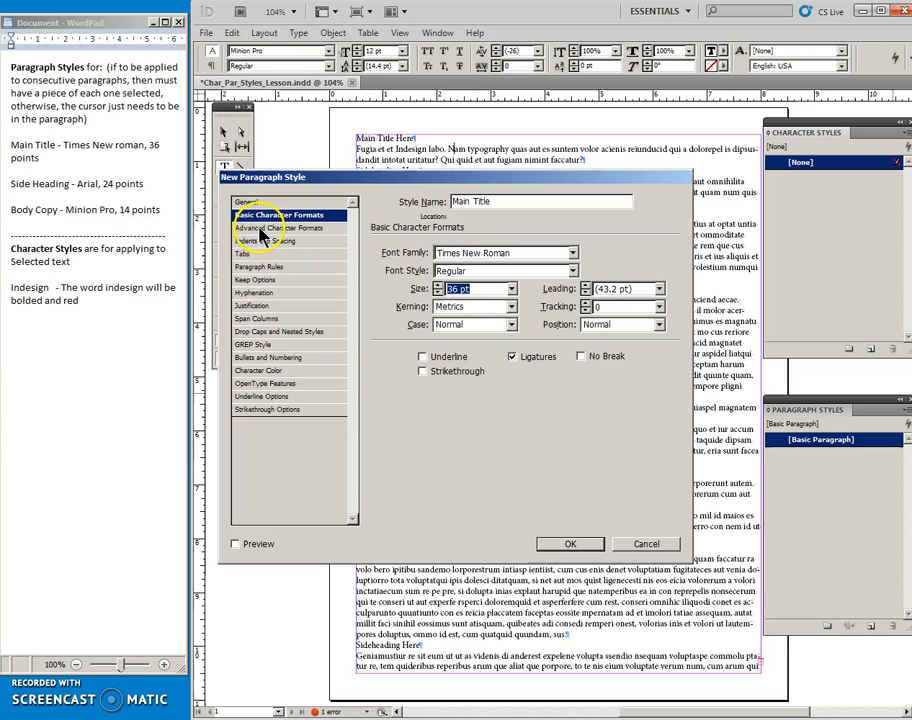
{"action": "mouse_move", "coordinate": [315, 298]}
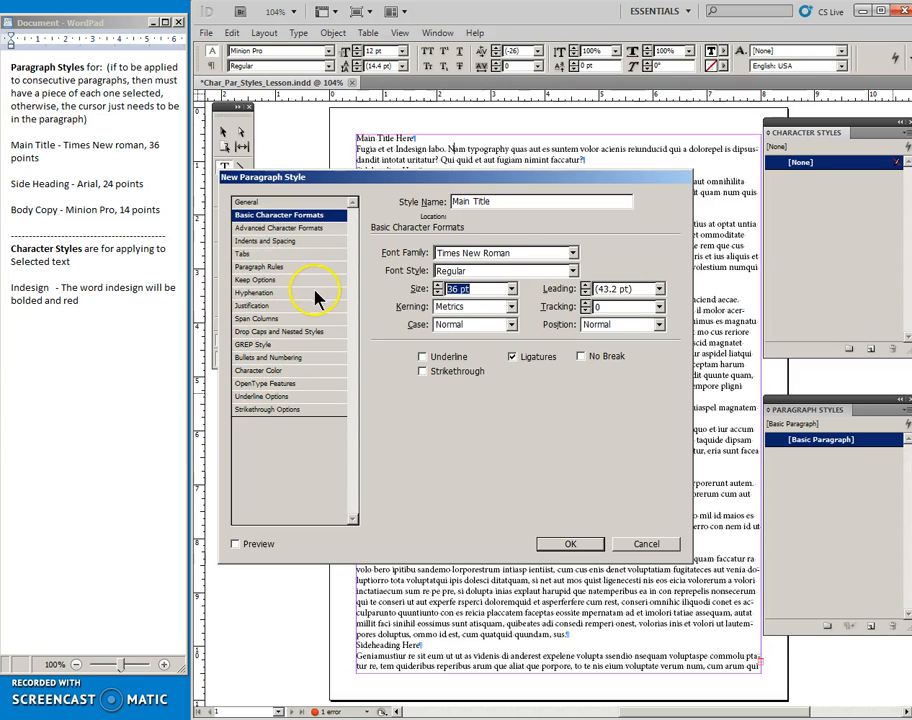
{"action": "mouse_move", "coordinate": [533, 493]}
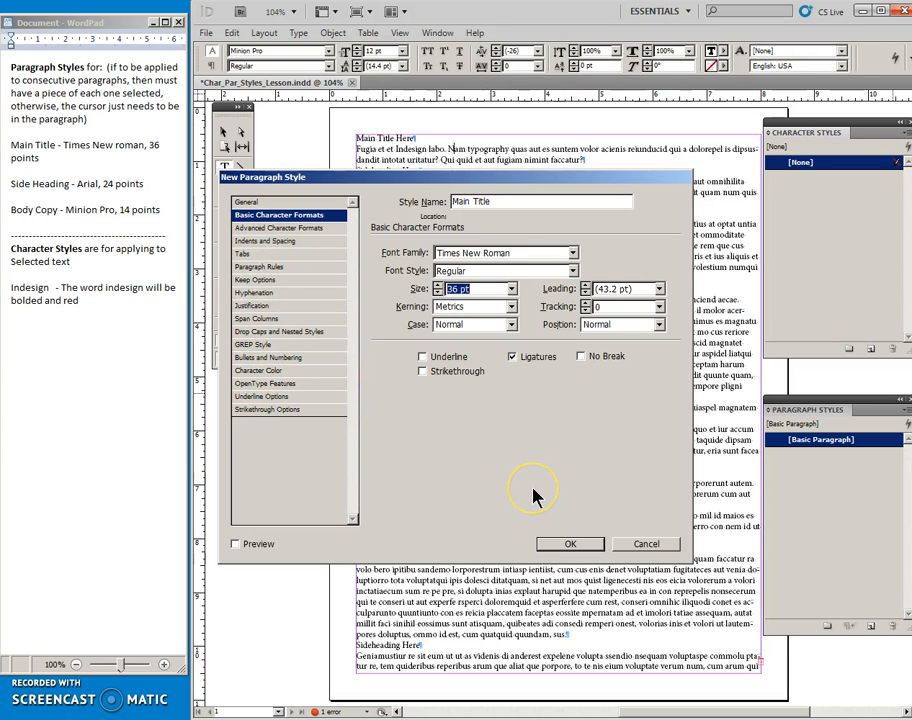
{"action": "mouse_move", "coordinate": [547, 487]}
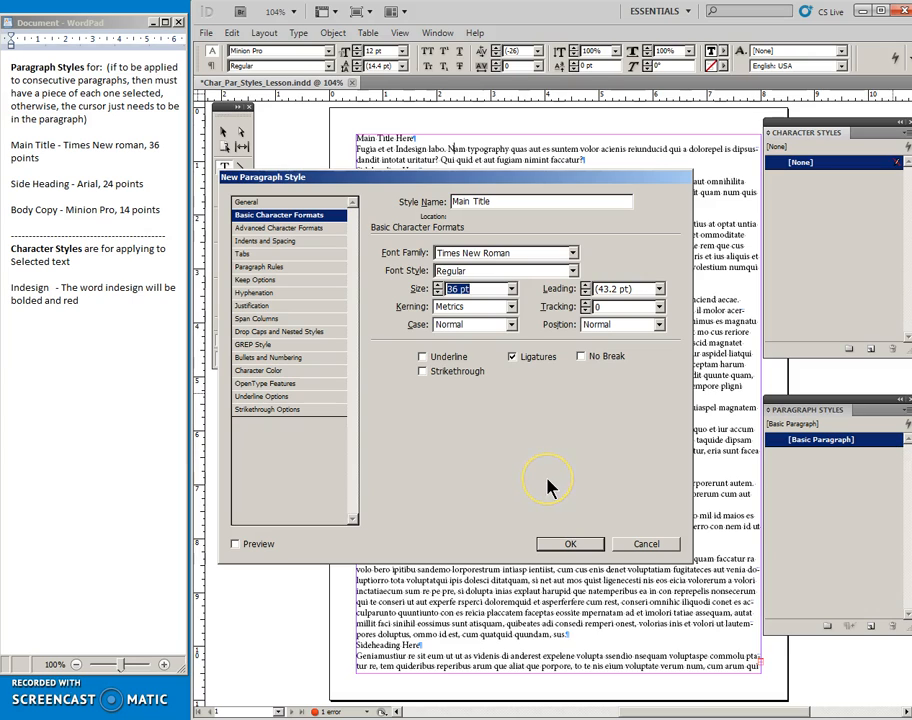
{"action": "left_click", "coordinate": [247, 202]}
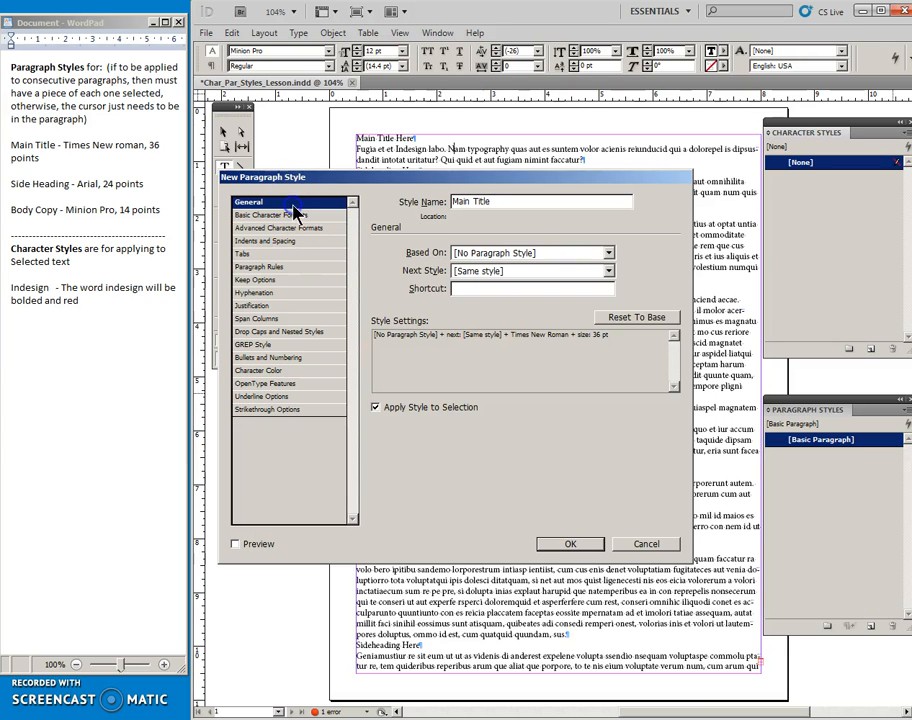
{"action": "mouse_move", "coordinate": [418, 443]}
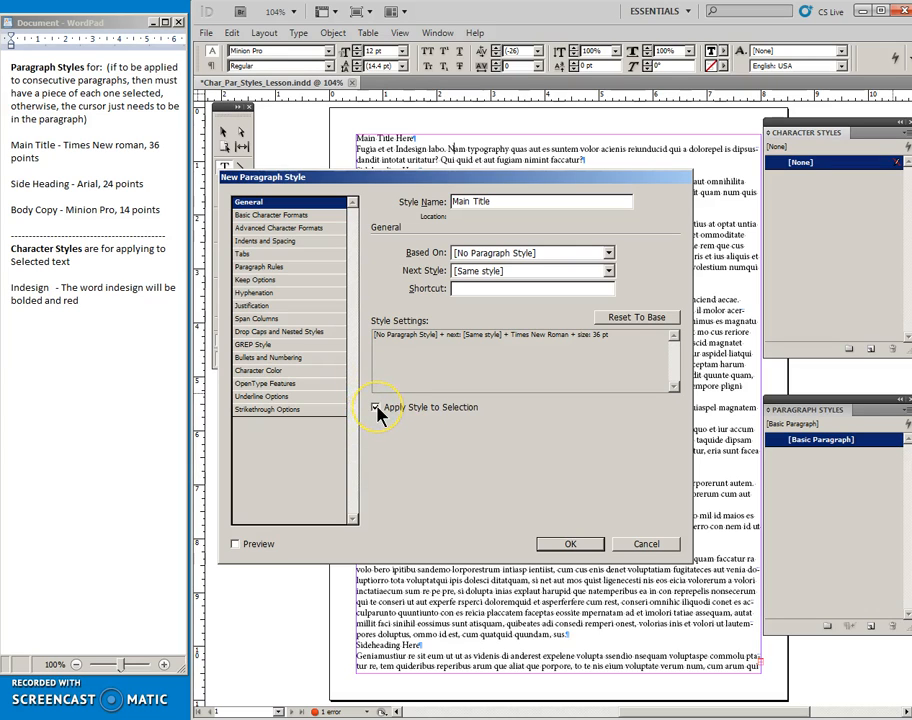
{"action": "left_click", "coordinate": [376, 407]}
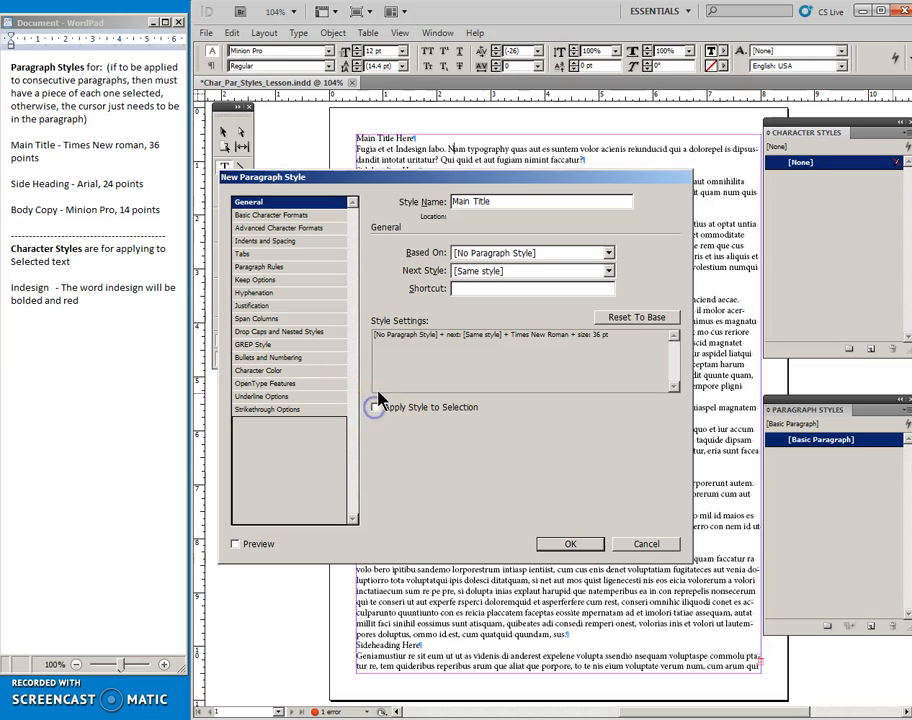
{"action": "mouse_move", "coordinate": [415, 340]}
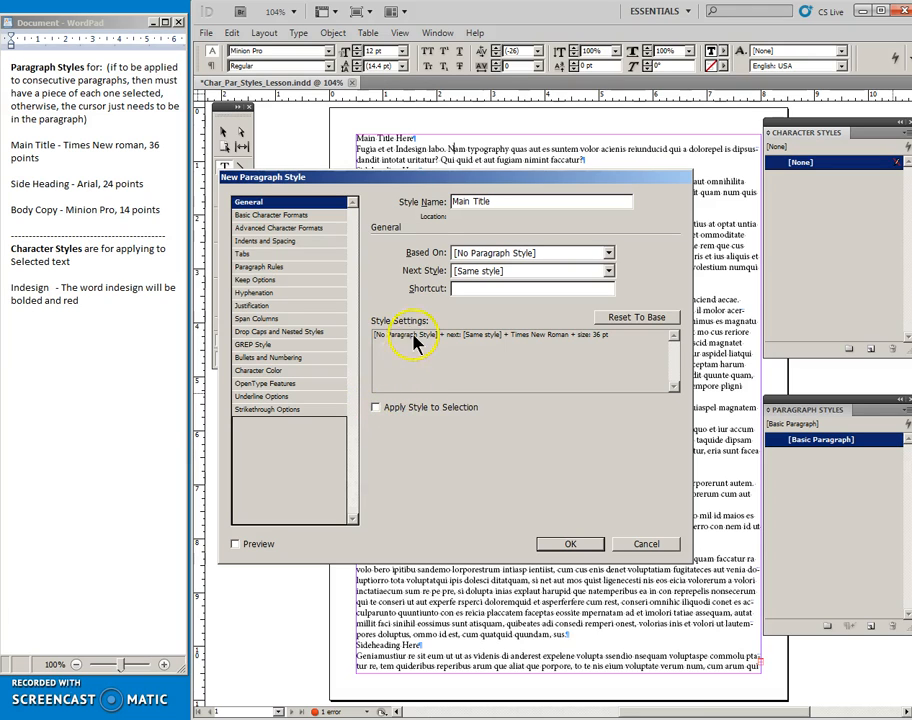
{"action": "mouse_move", "coordinate": [568, 544]}
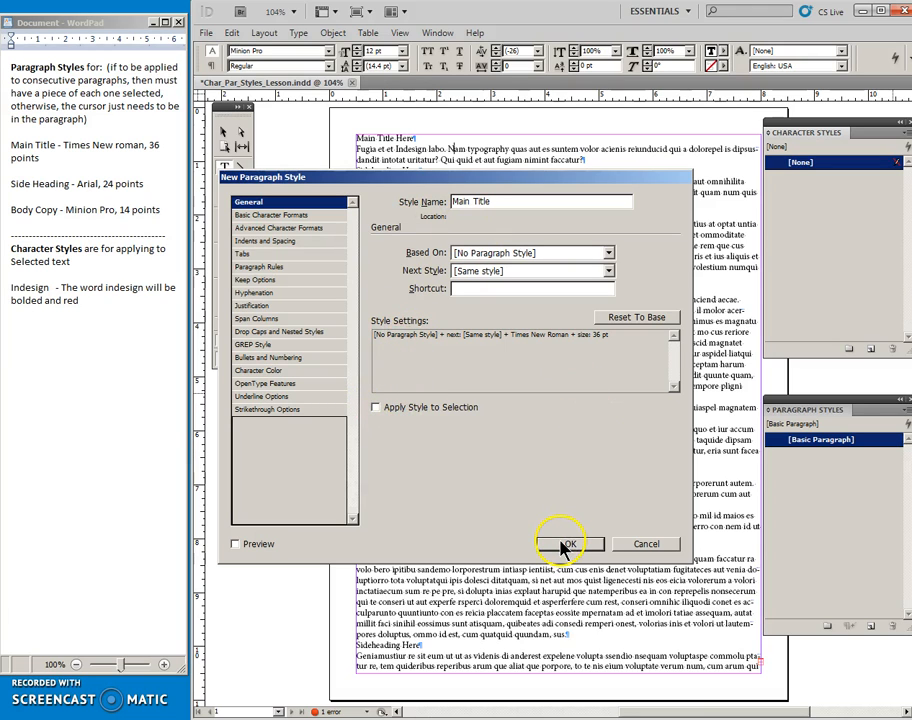
{"action": "left_click", "coordinate": [568, 543]}
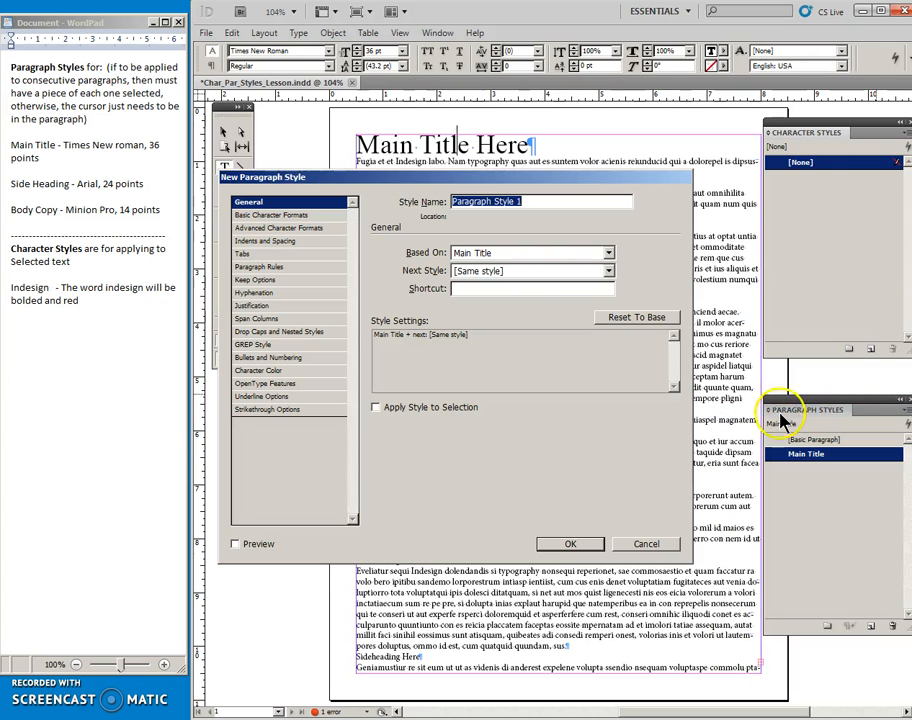
{"action": "mouse_move", "coordinate": [610, 385]}
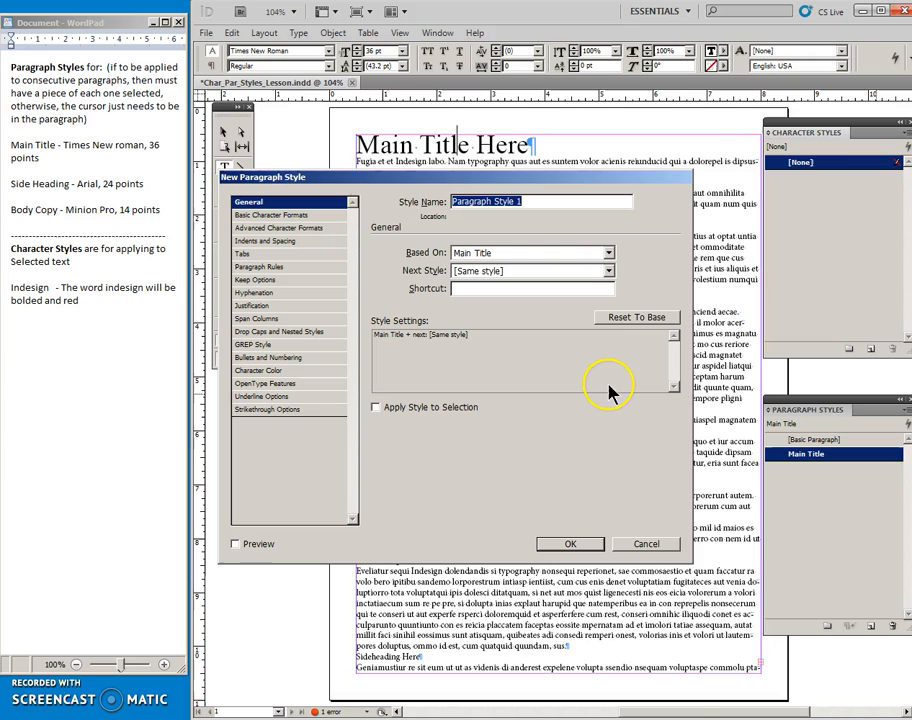
{"action": "mouse_move", "coordinate": [595, 393]}
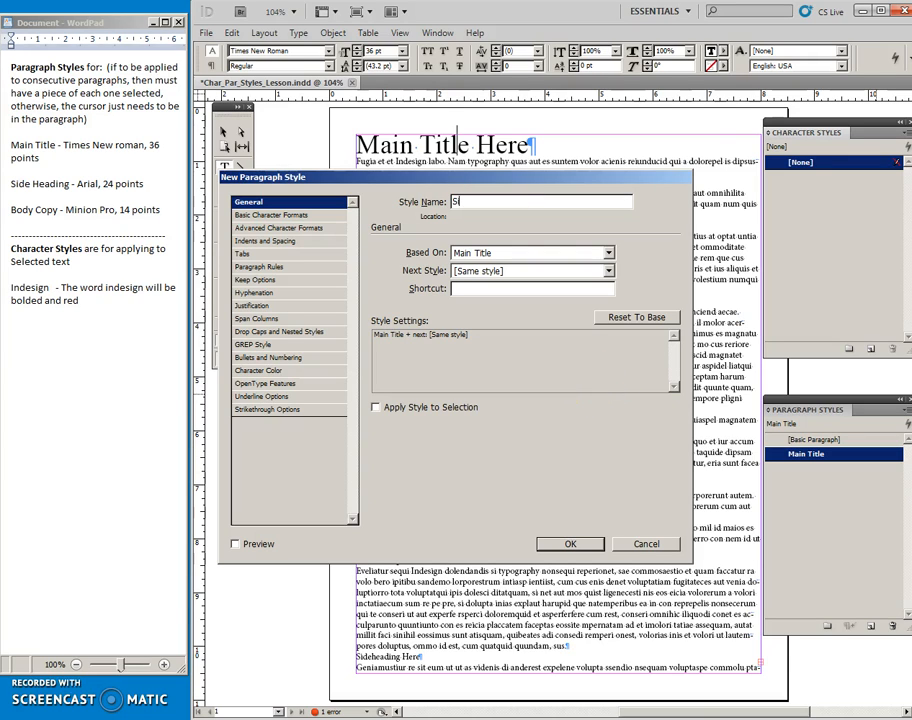
Name the style Side Heading and base it on [No Paragraph Style]
{"action": "type", "text": "Side Heading"}
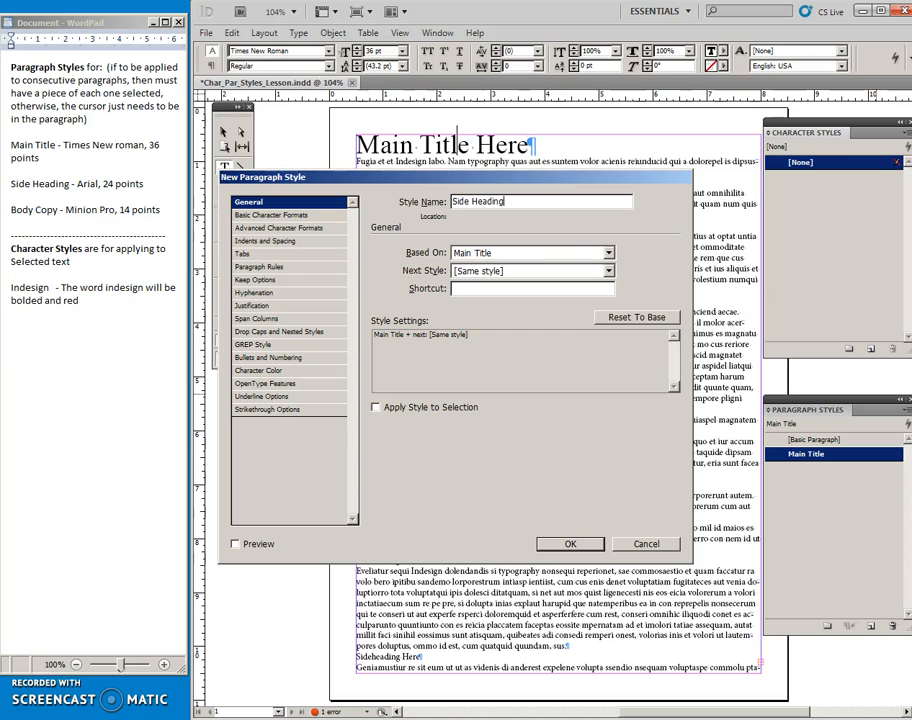
{"action": "mouse_move", "coordinate": [415, 165]}
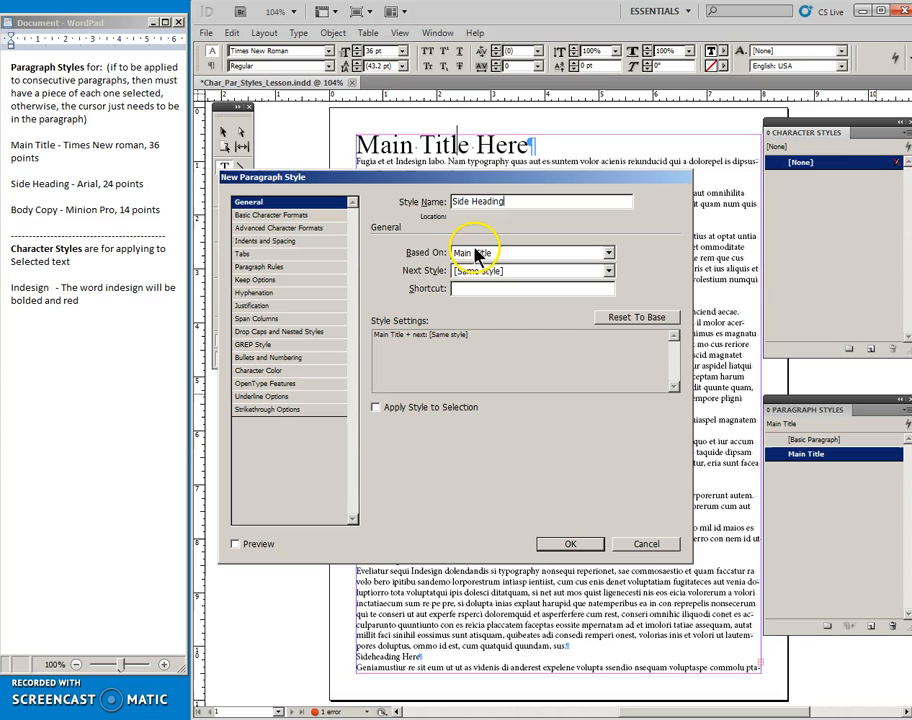
{"action": "mouse_move", "coordinate": [578, 250]}
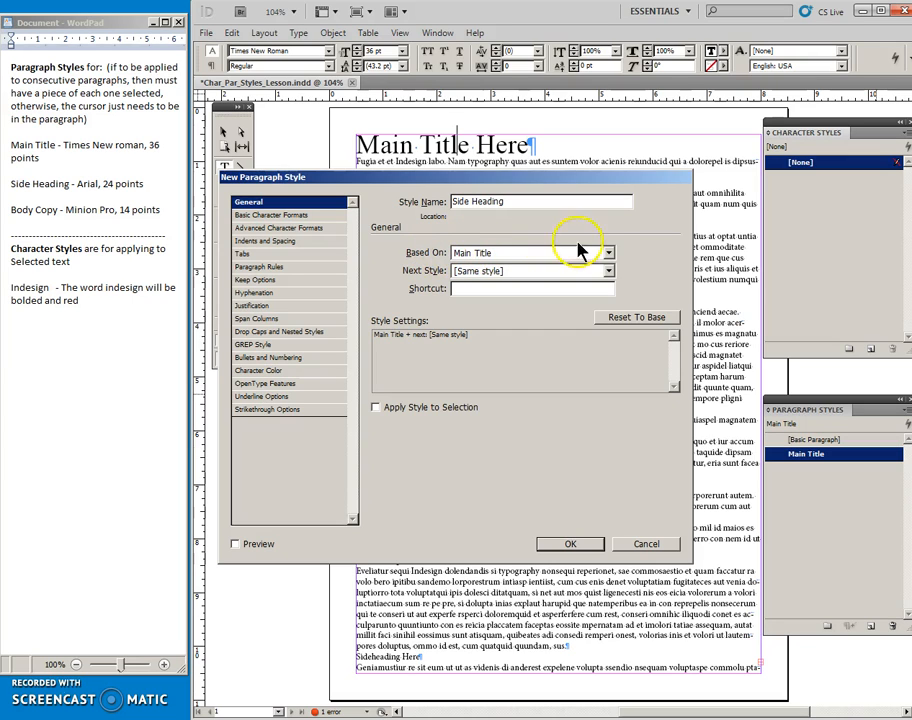
{"action": "left_click", "coordinate": [607, 252]}
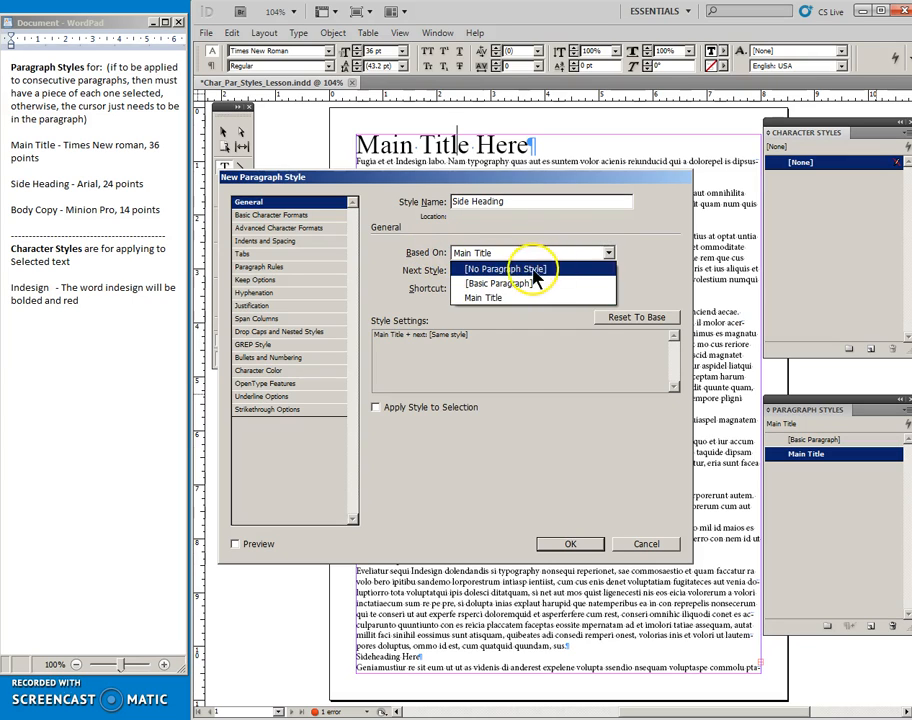
{"action": "left_click", "coordinate": [505, 268]}
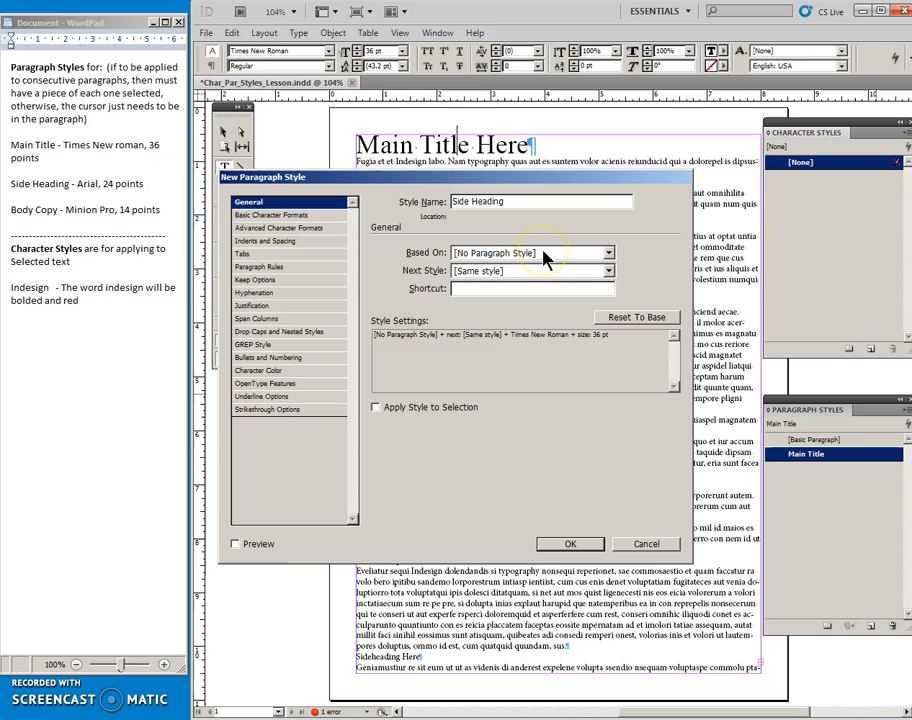
{"action": "mouse_move", "coordinate": [288, 218]}
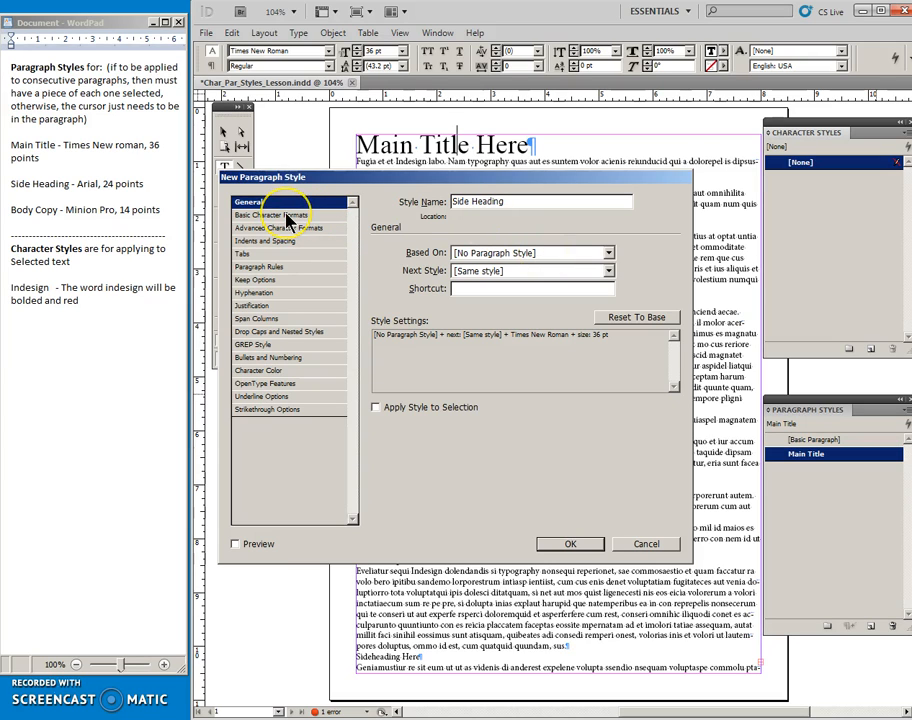
Set the Side Heading style's font to Arial at 24 pt
{"action": "left_click", "coordinate": [278, 214]}
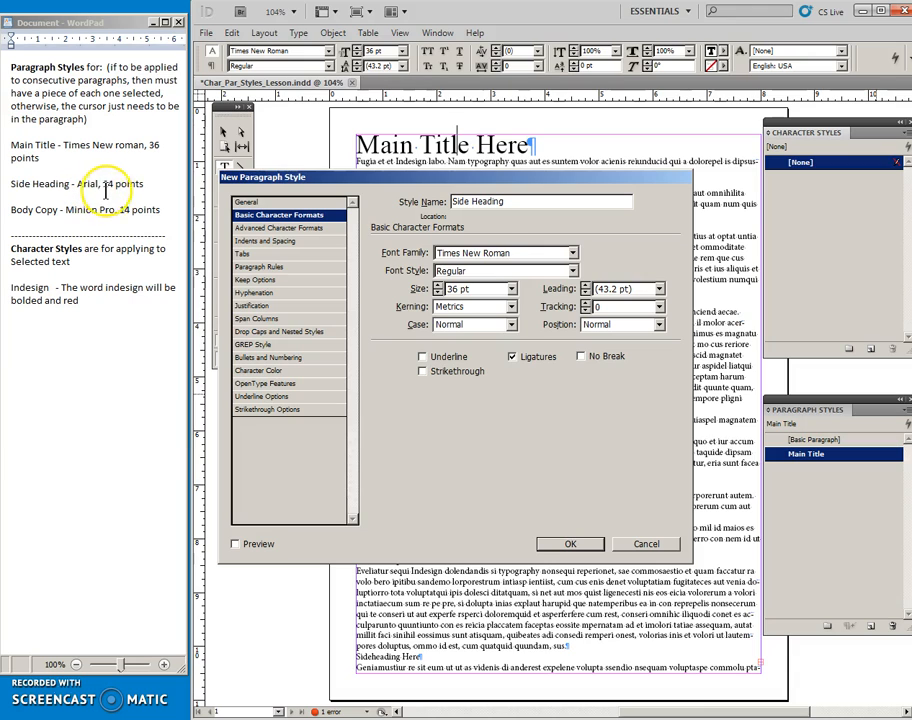
{"action": "left_click", "coordinate": [572, 252]}
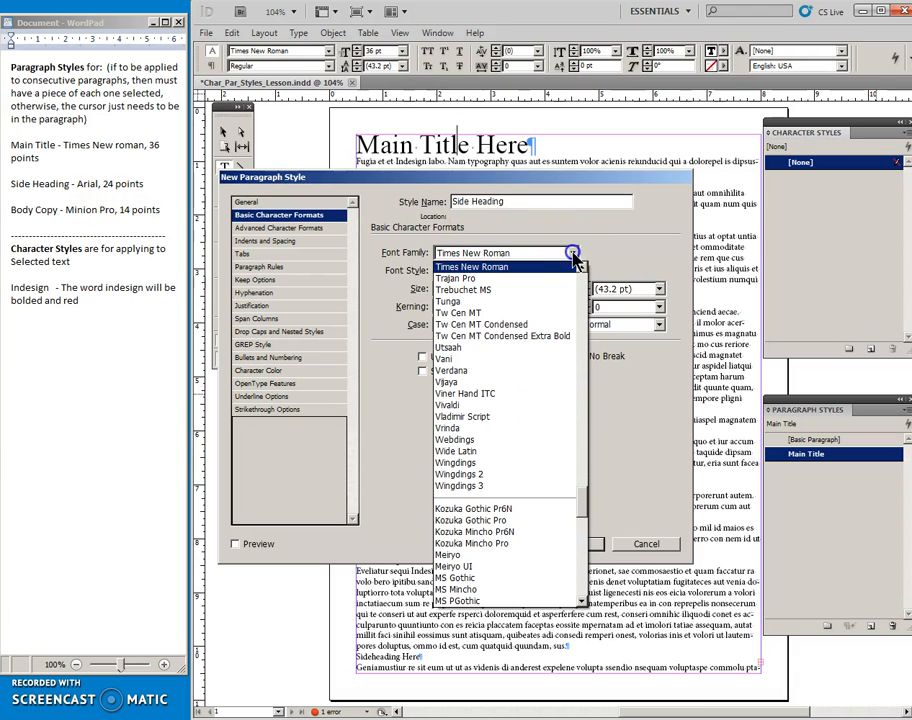
{"action": "scroll", "scroll_direction": "up", "scroll_amount": 3}
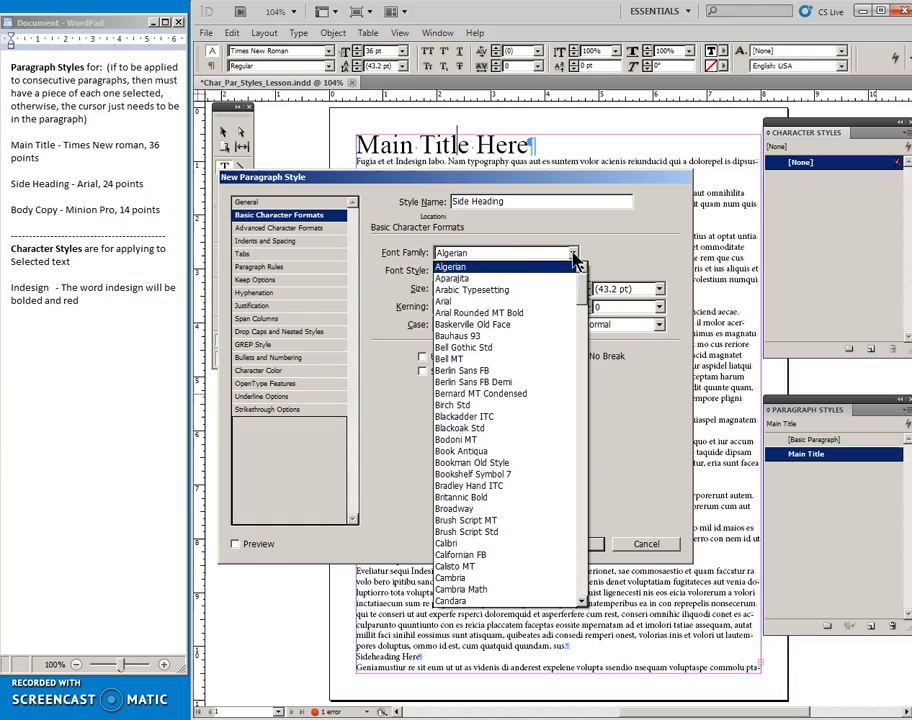
{"action": "left_click", "coordinate": [443, 301]}
{"action": "type", "text": "24"}
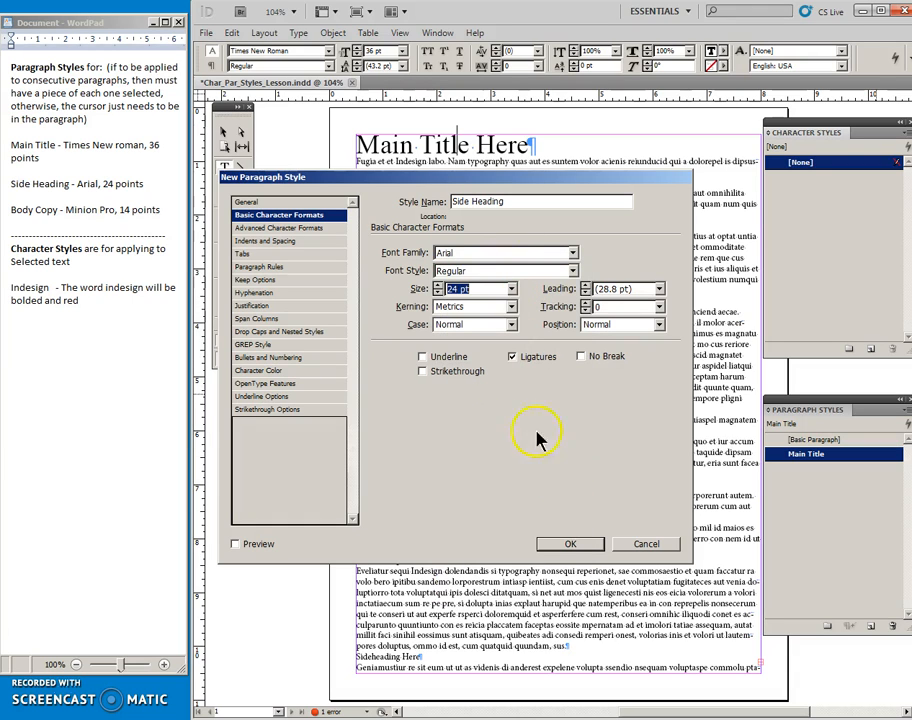
{"action": "left_click", "coordinate": [248, 202]}
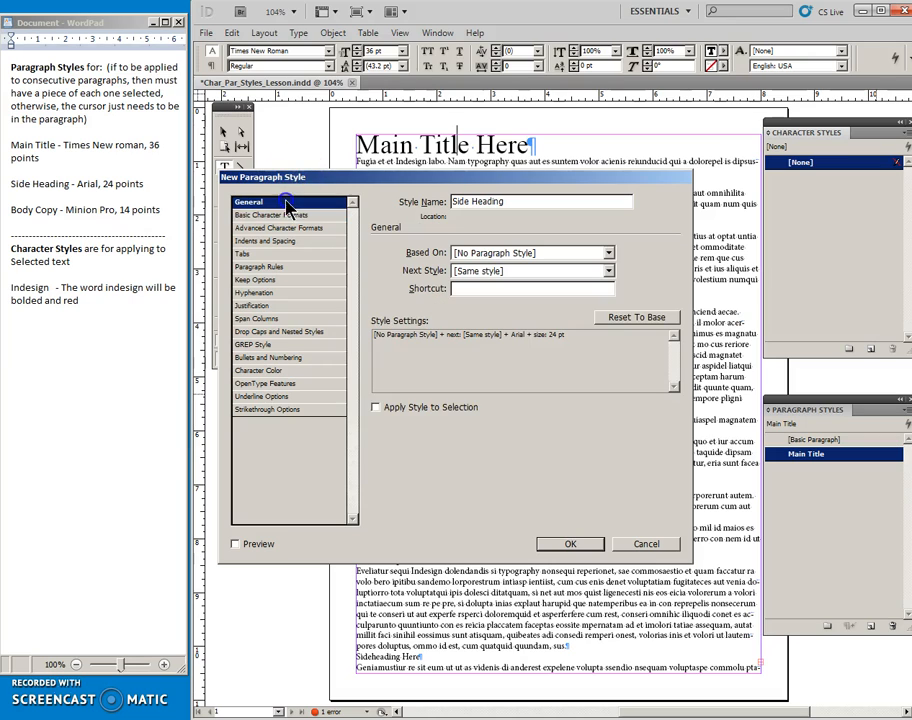
{"action": "mouse_move", "coordinate": [390, 432]}
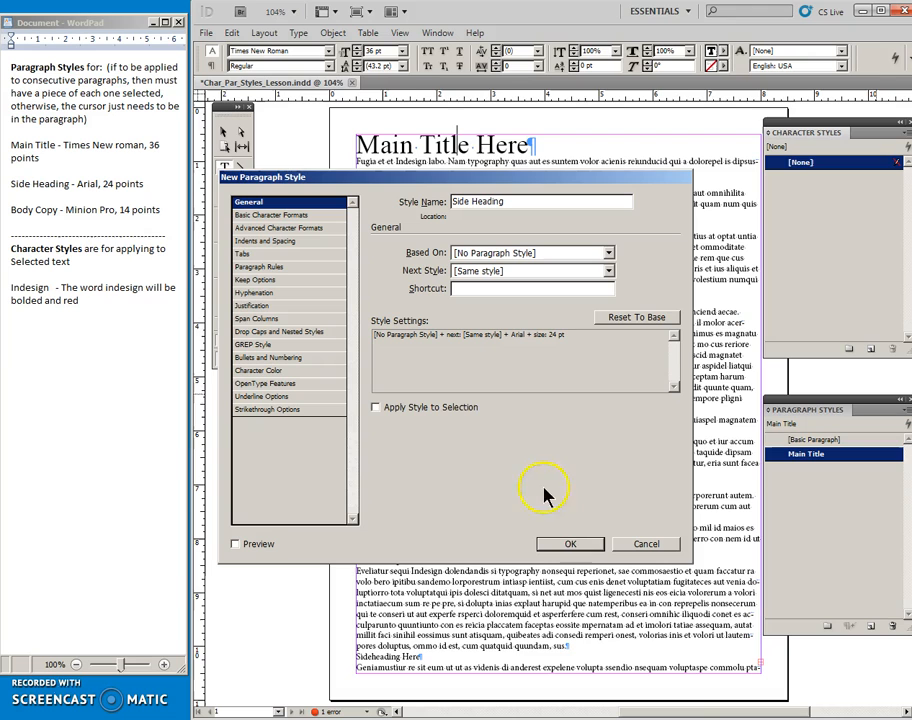
{"action": "mouse_move", "coordinate": [570, 544]}
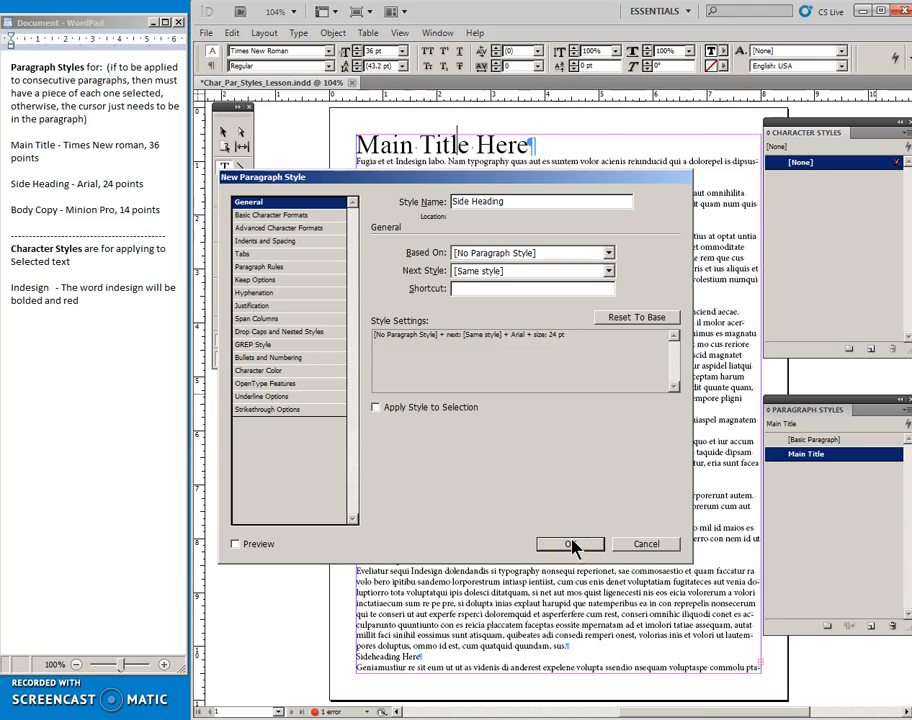
Confirm the Side Heading style so it appears in the Paragraph Styles panel
{"action": "left_click", "coordinate": [570, 543]}
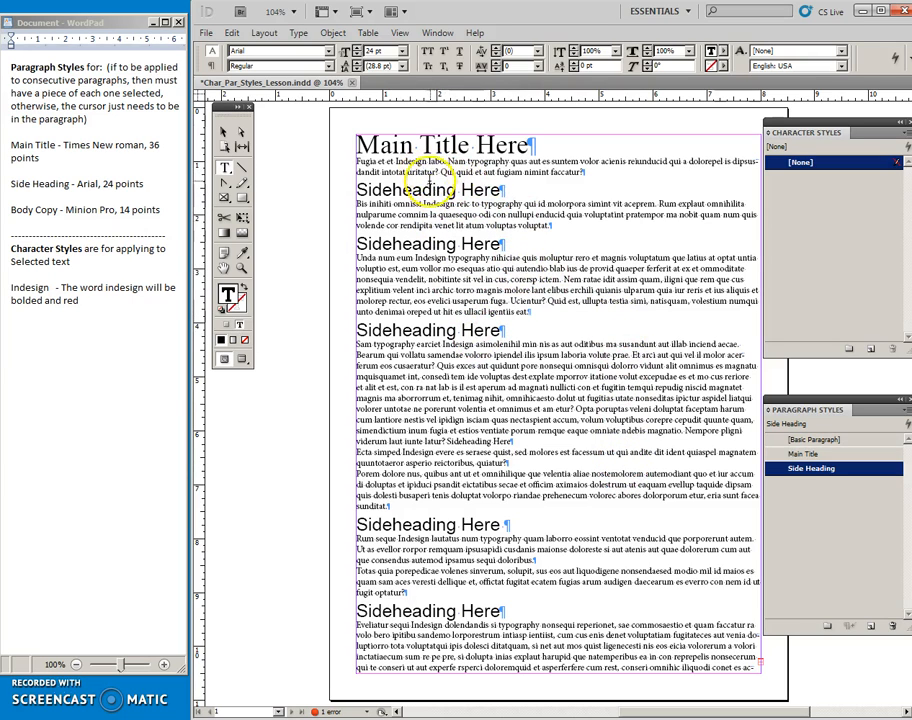
{"action": "mouse_move", "coordinate": [656, 325]}
{"action": "type", "text": "Body Copy"}
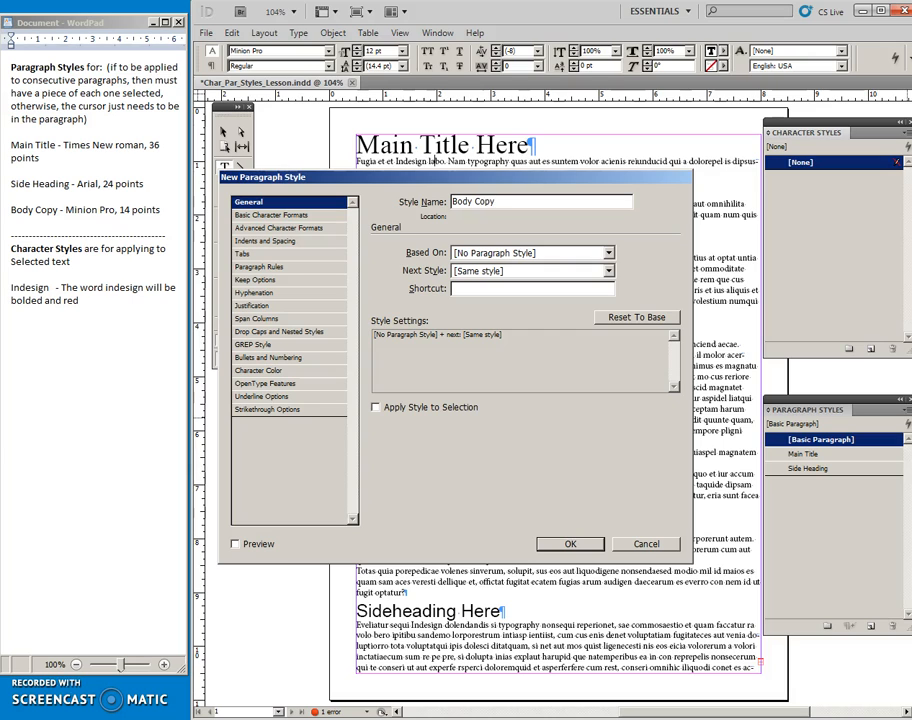
{"action": "mouse_move", "coordinate": [518, 252]}
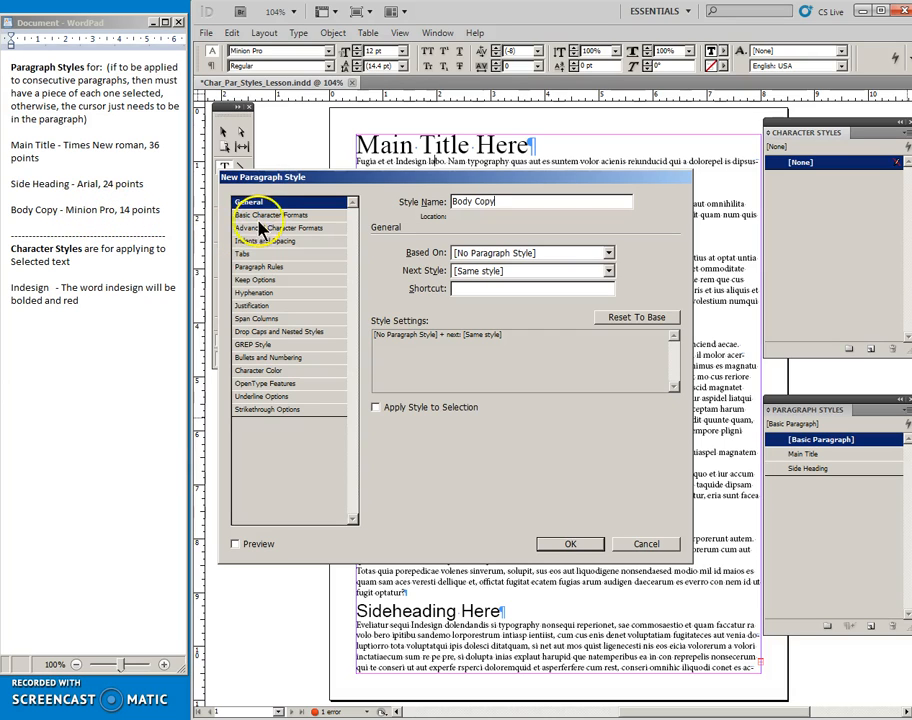
Set the Body Copy style to Minion Pro at 14 pt
{"action": "left_click", "coordinate": [269, 214]}
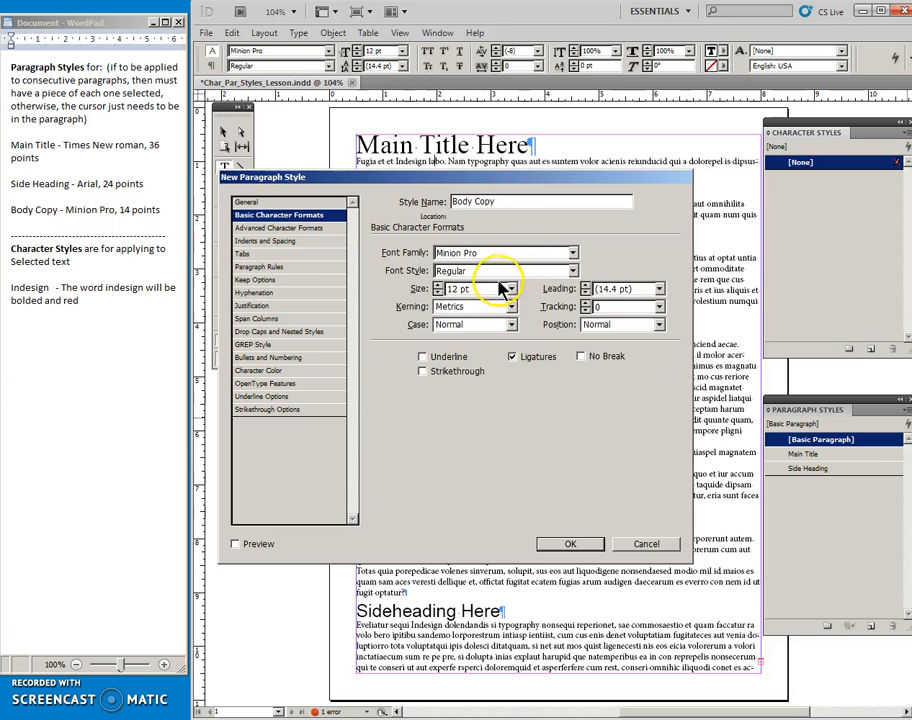
{"action": "left_click", "coordinate": [509, 289]}
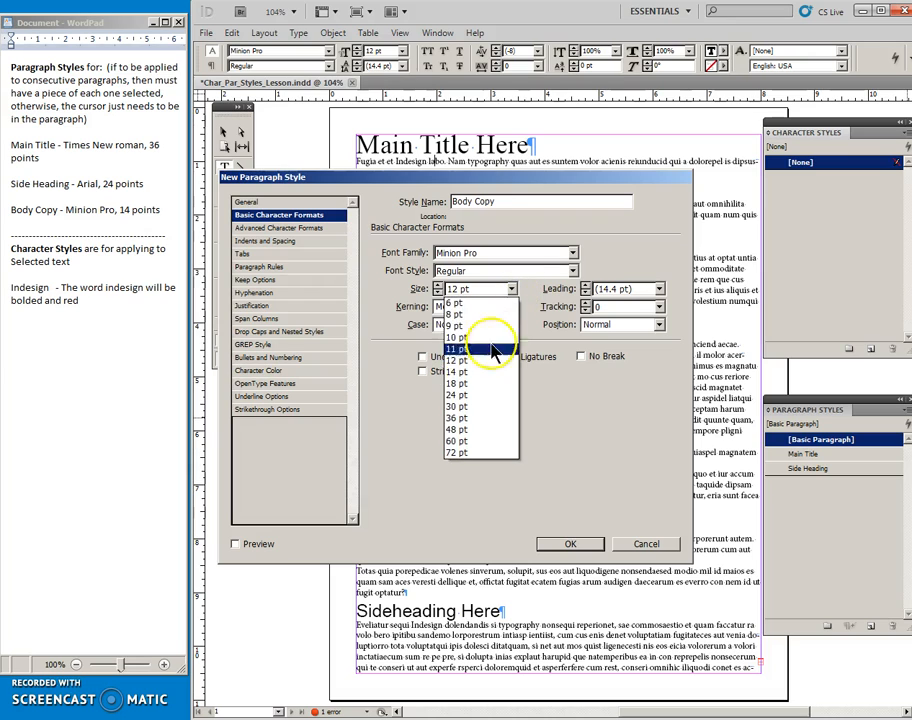
{"action": "left_click", "coordinate": [457, 371]}
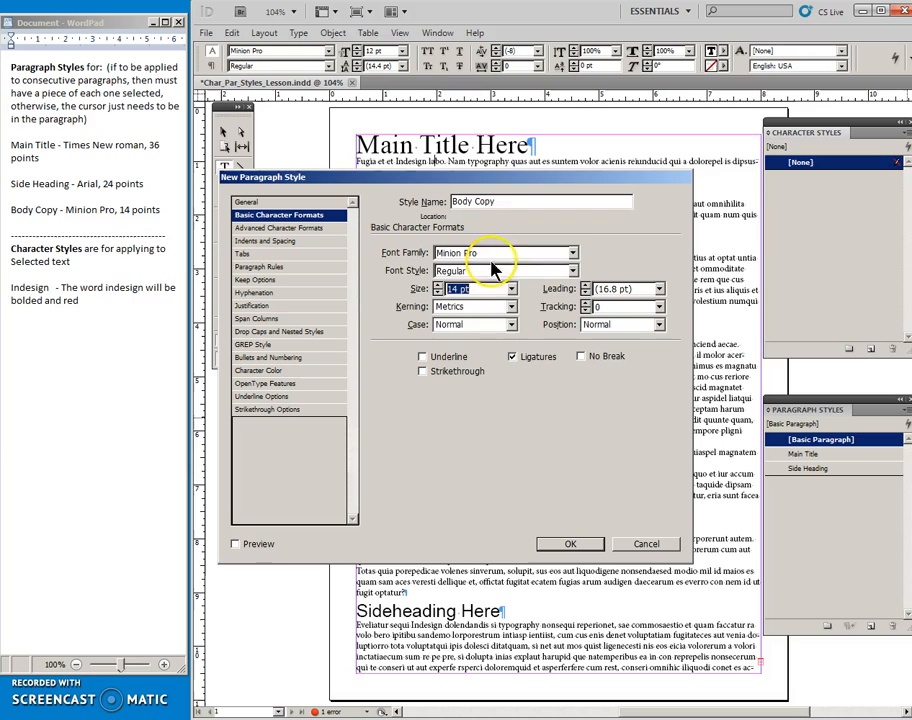
{"action": "mouse_move", "coordinate": [578, 324]}
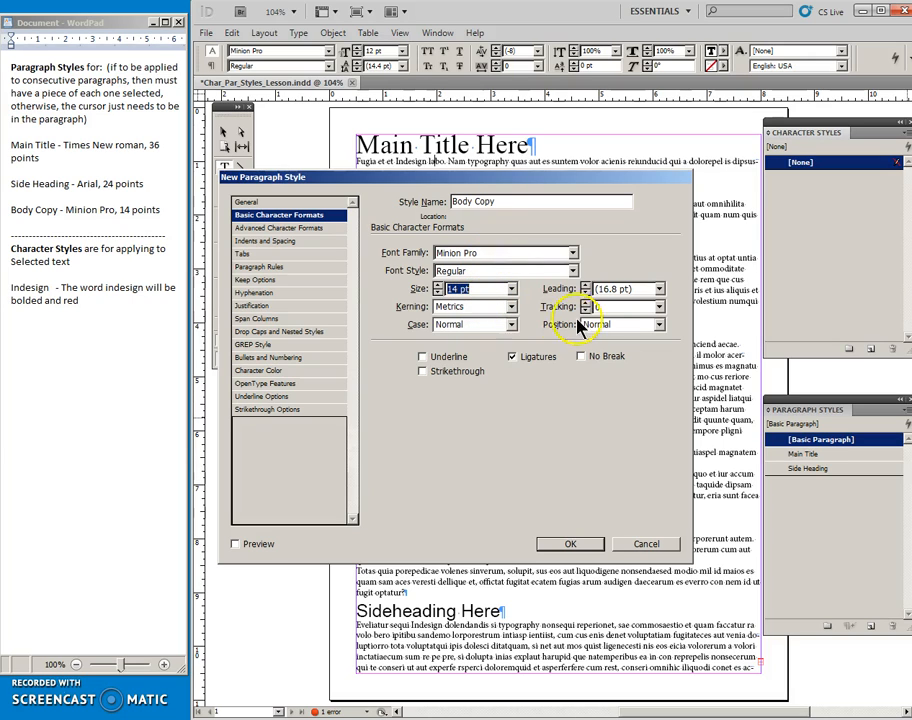
{"action": "mouse_move", "coordinate": [530, 468]}
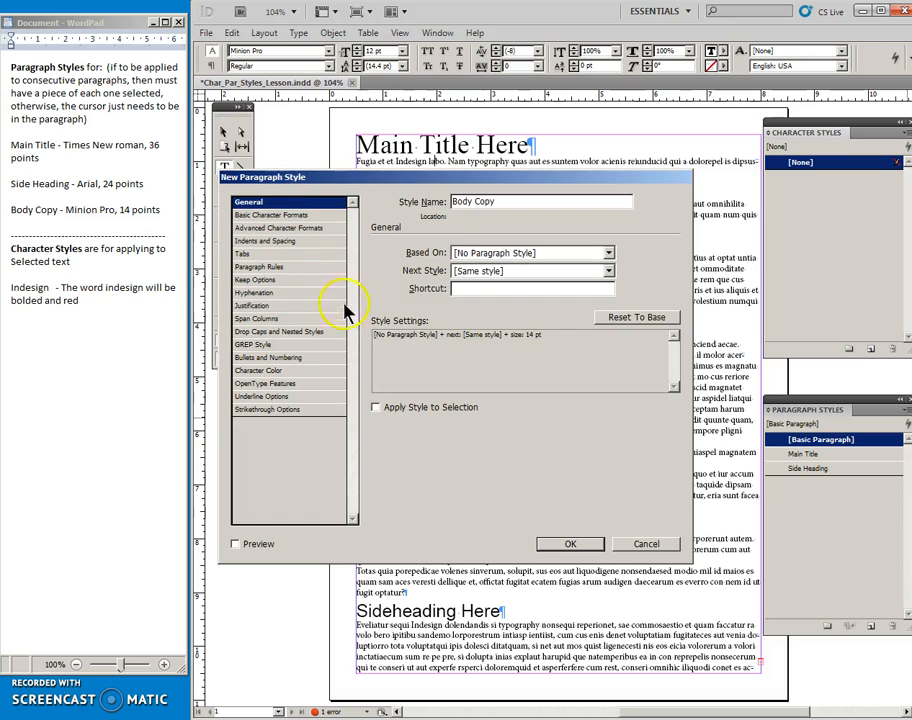
{"action": "mouse_move", "coordinate": [390, 322]}
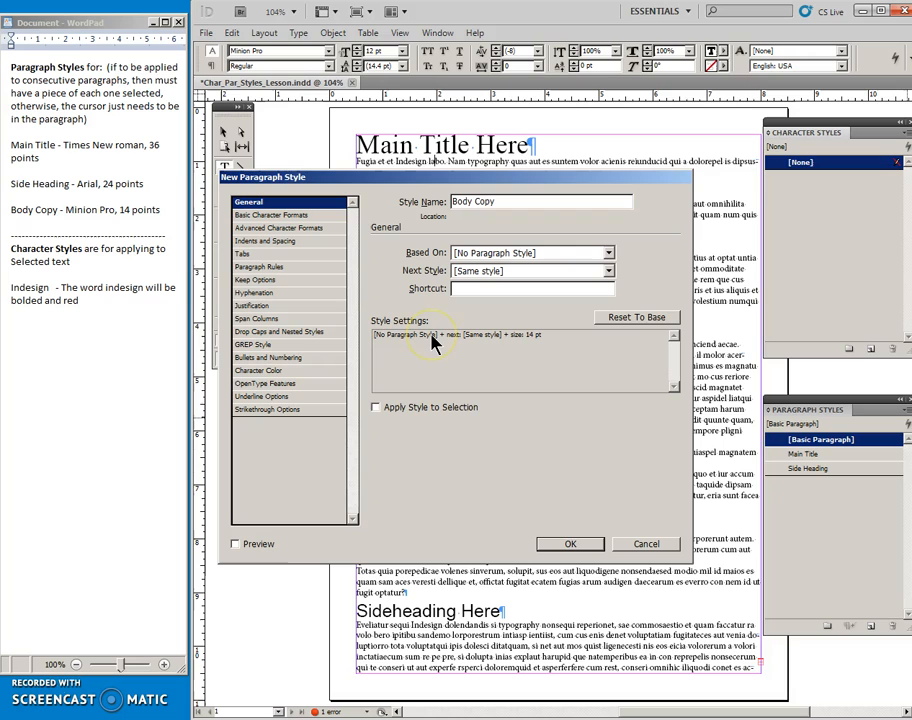
{"action": "mouse_move", "coordinate": [490, 337]}
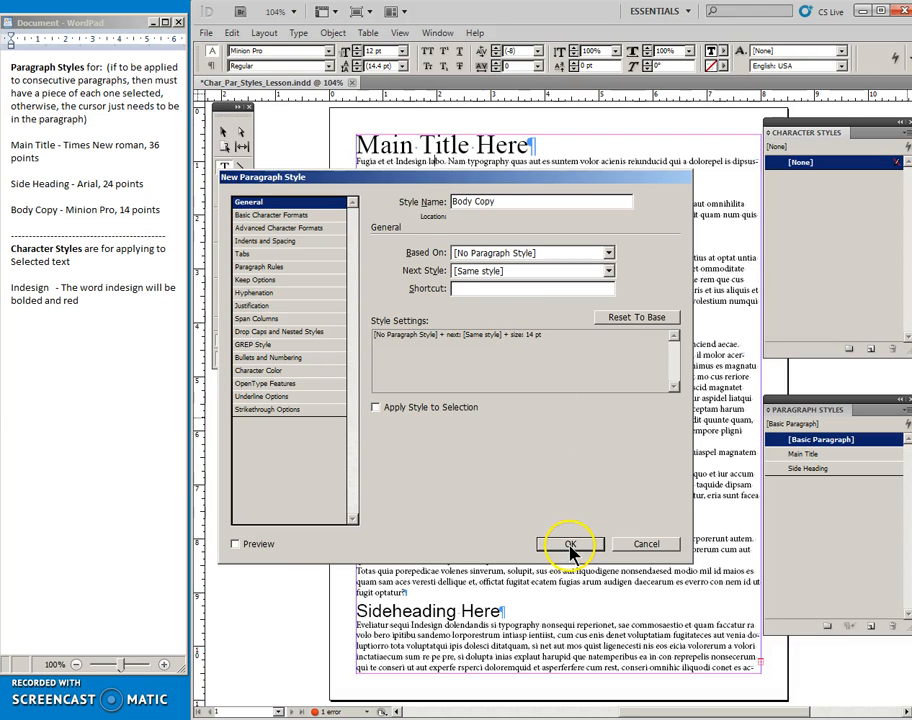
Confirm the Body Copy style so it is saved in the Paragraph Styles panel
{"action": "left_click", "coordinate": [570, 543]}
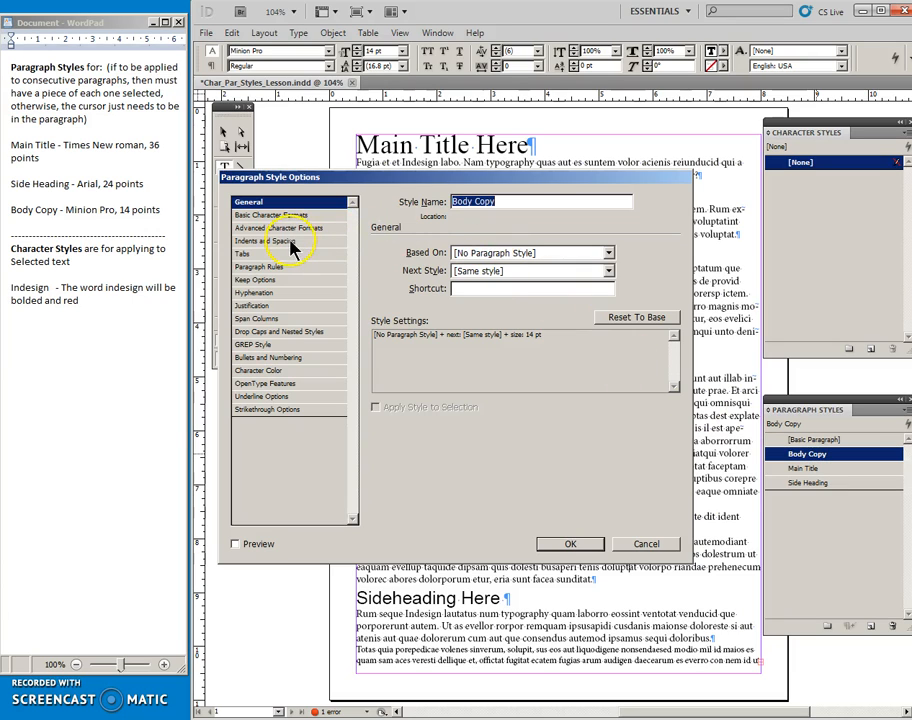
Give Body Copy a 0.125 in left indent and 0.125 in space after, and confirm
{"action": "left_click", "coordinate": [270, 241]}
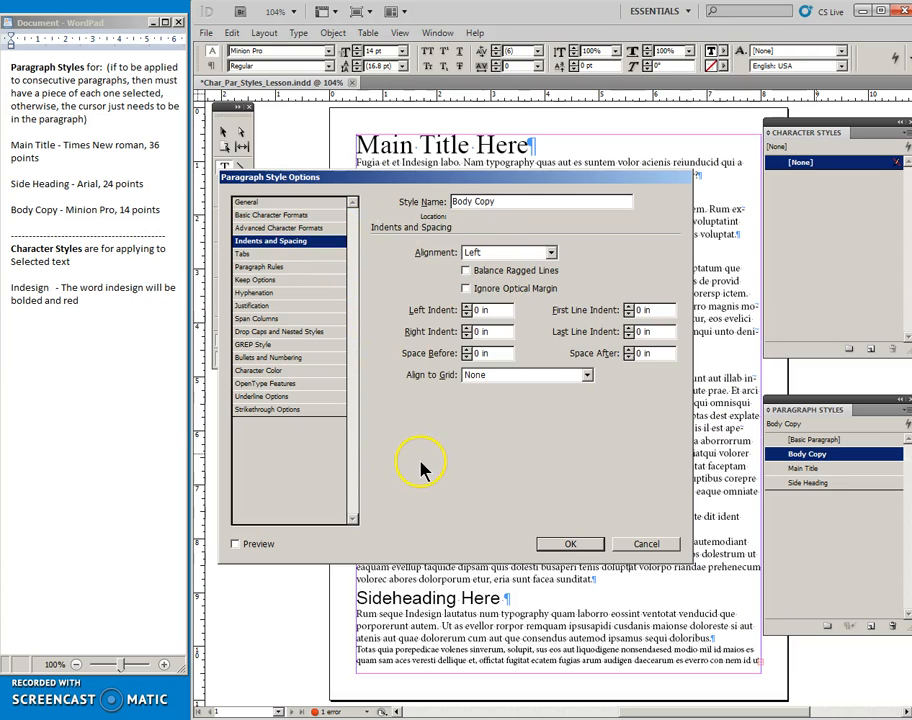
{"action": "left_click", "coordinate": [467, 306]}
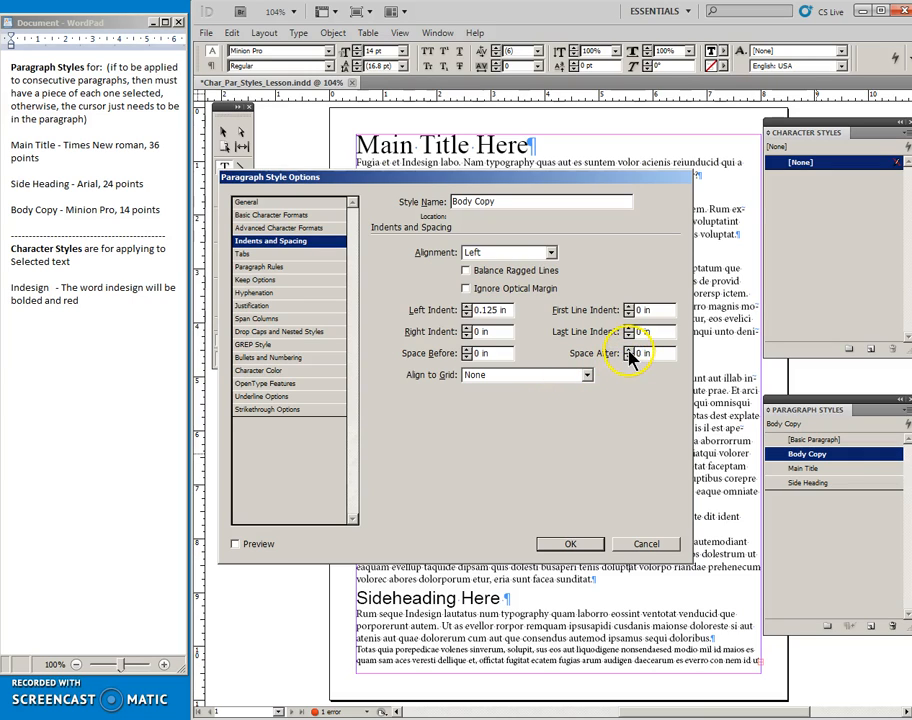
{"action": "type", "text": "0.125 in"}
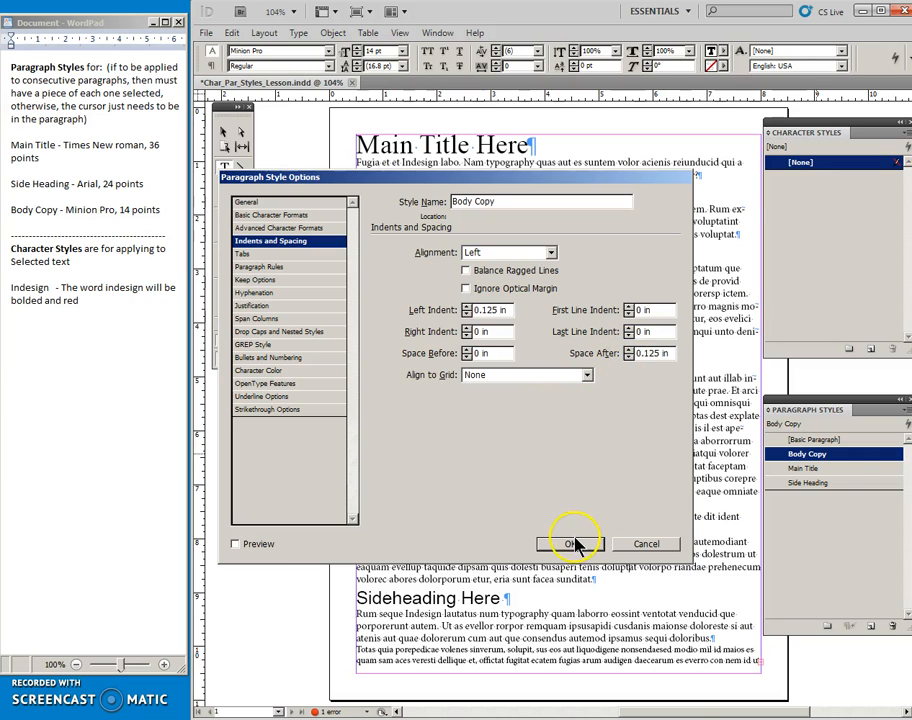
{"action": "left_click", "coordinate": [571, 543]}
{"action": "type", "text": "Bold and Red"}
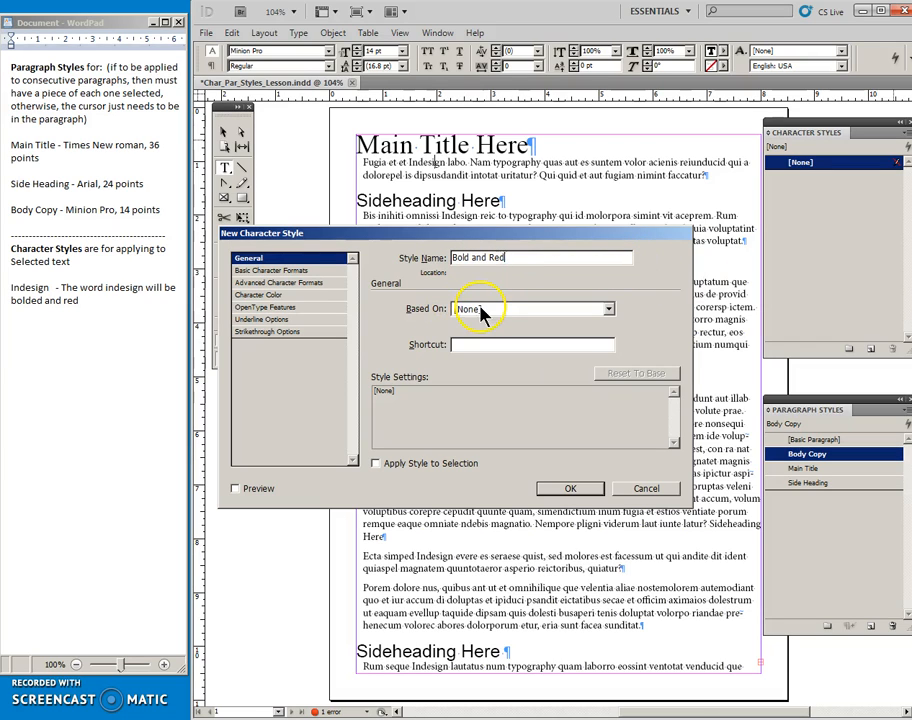
Set the Bold and Red character style's font style to Bold and review its settings summary
{"action": "left_click", "coordinate": [278, 270]}
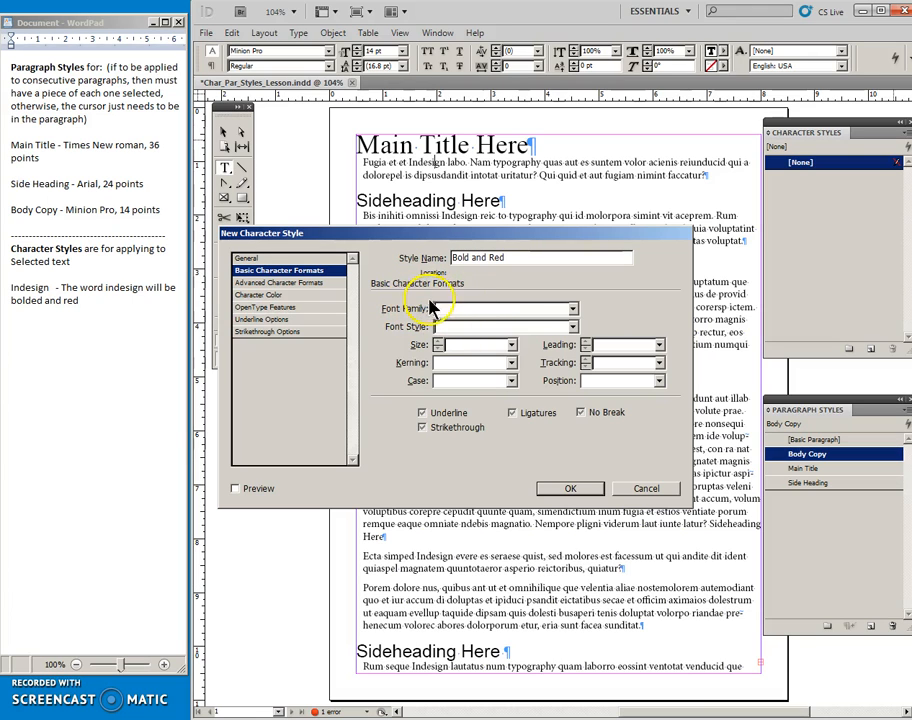
{"action": "left_click", "coordinate": [572, 327]}
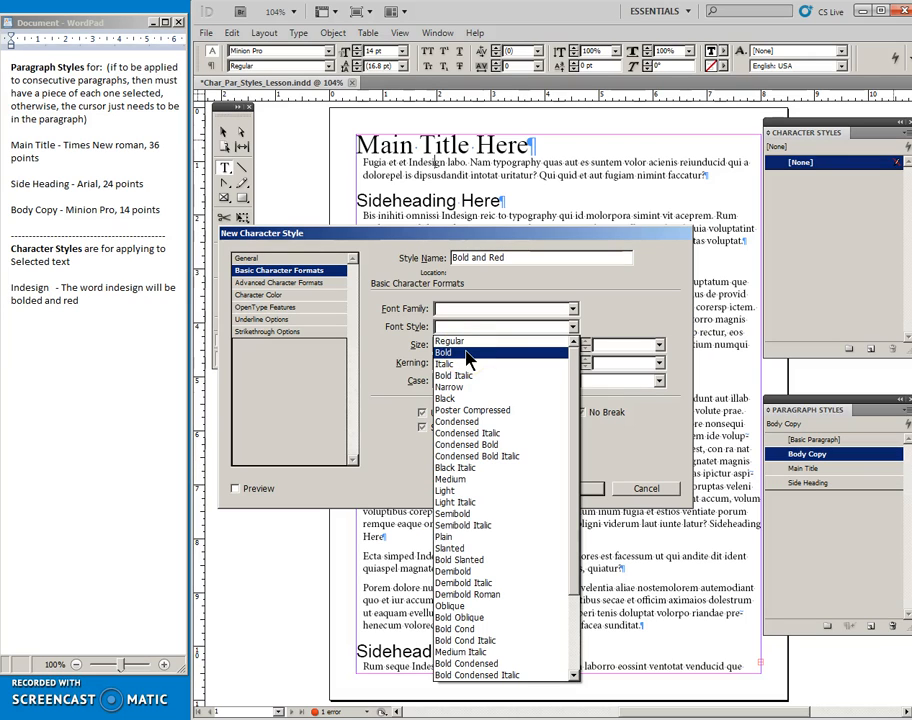
{"action": "left_click", "coordinate": [443, 352]}
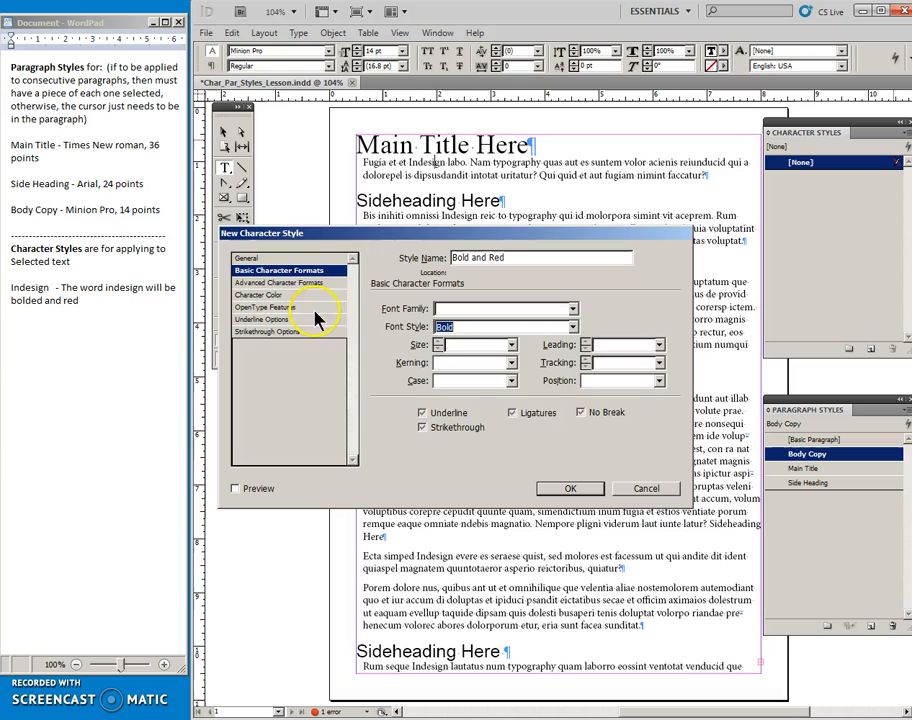
{"action": "left_click", "coordinate": [264, 295]}
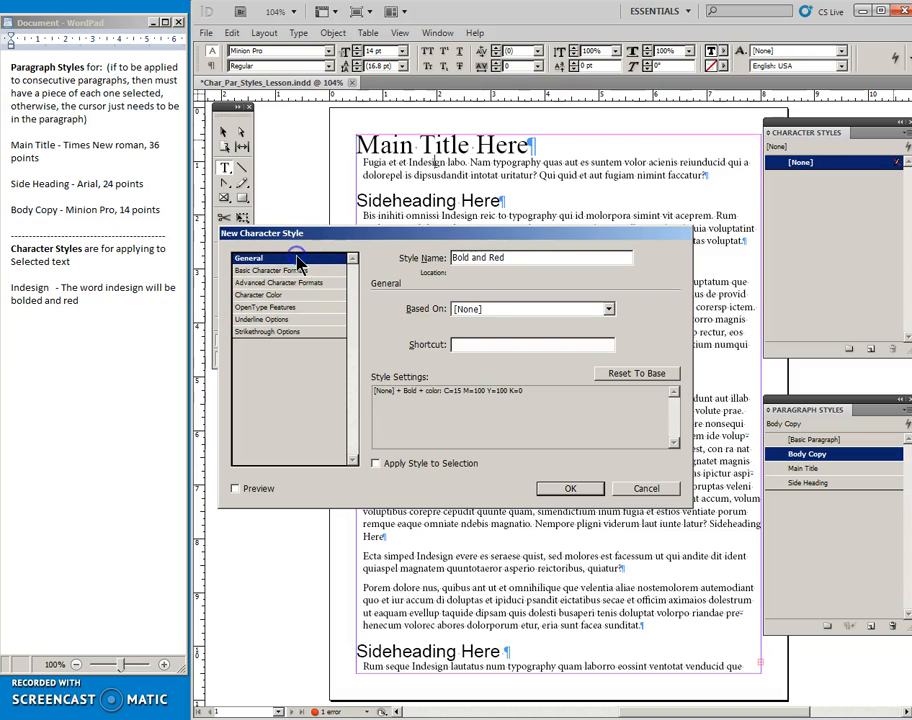
{"action": "mouse_move", "coordinate": [415, 408]}
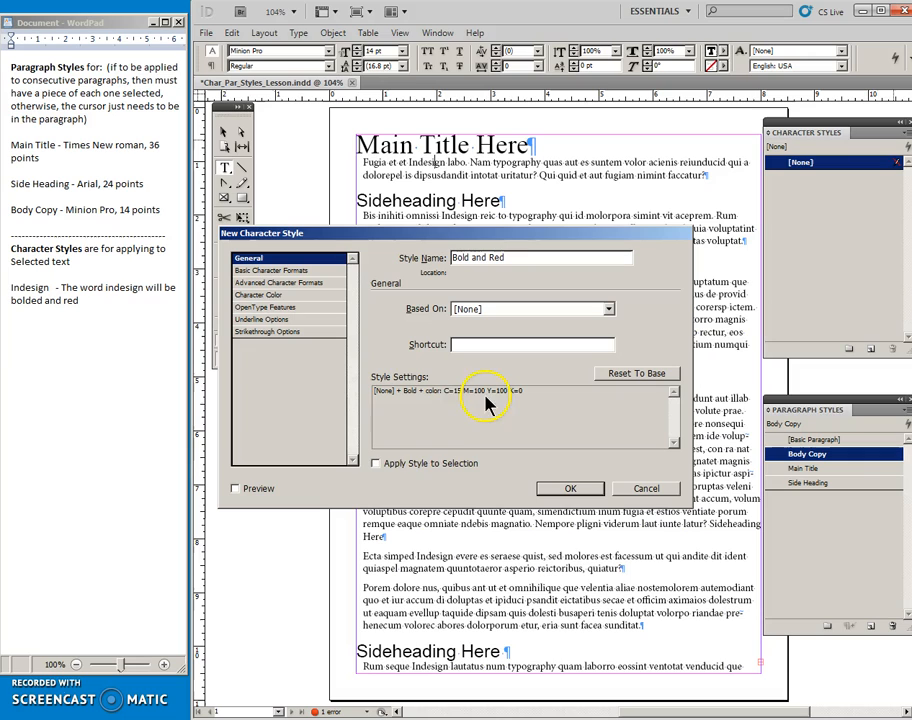
{"action": "mouse_move", "coordinate": [407, 441]}
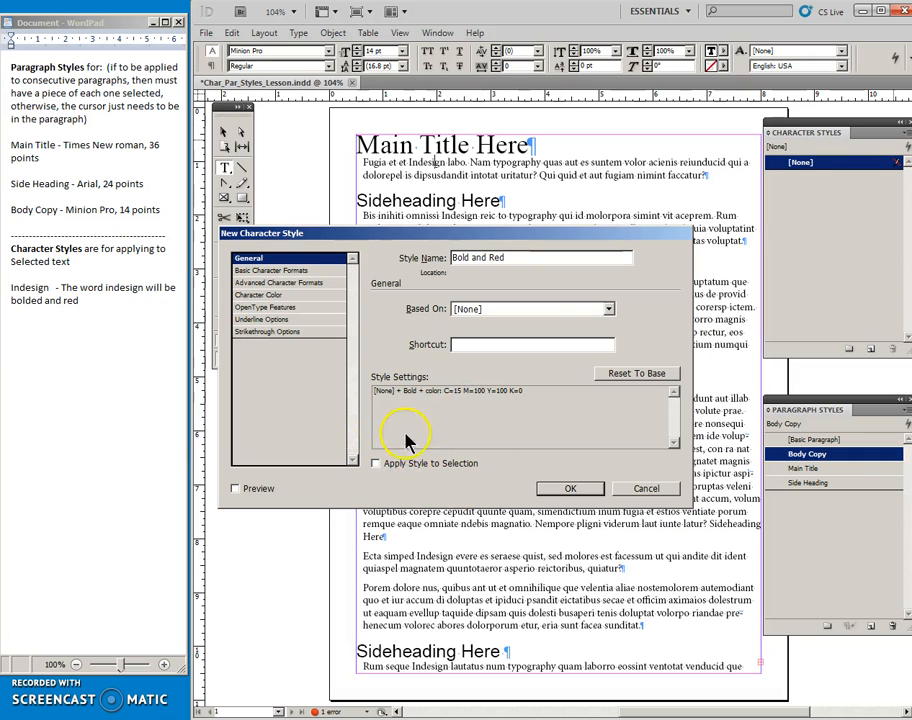
{"action": "mouse_move", "coordinate": [425, 165]}
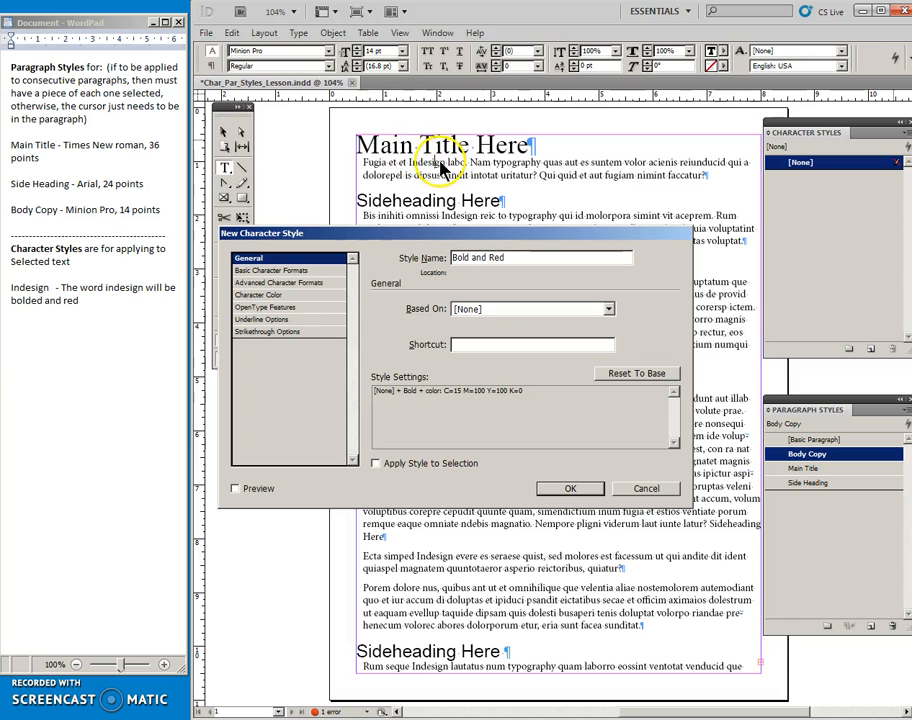
{"action": "mouse_move", "coordinate": [420, 160]}
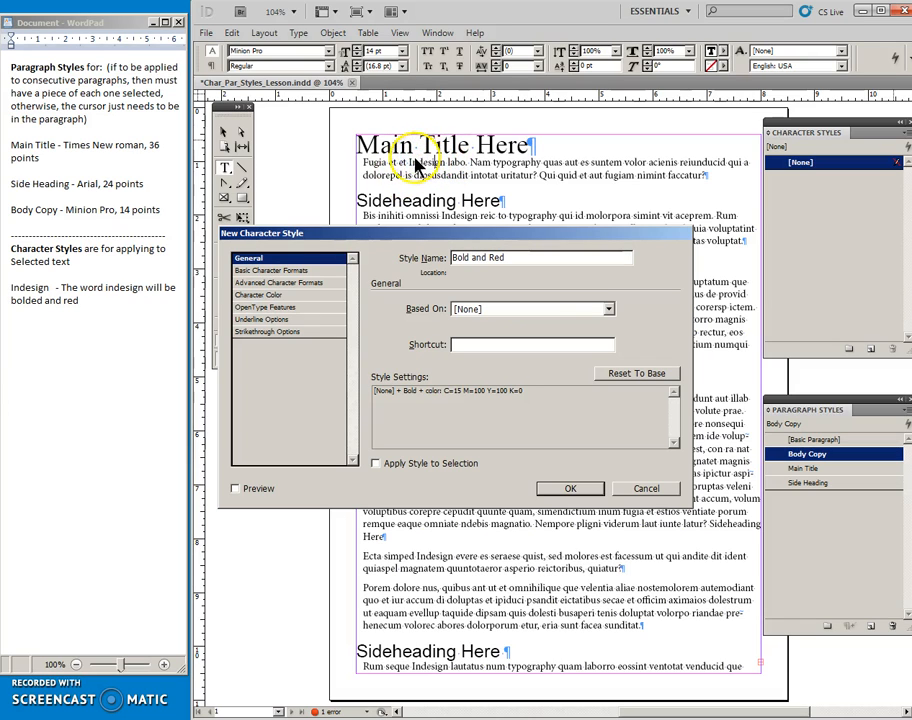
{"action": "mouse_move", "coordinate": [582, 425]}
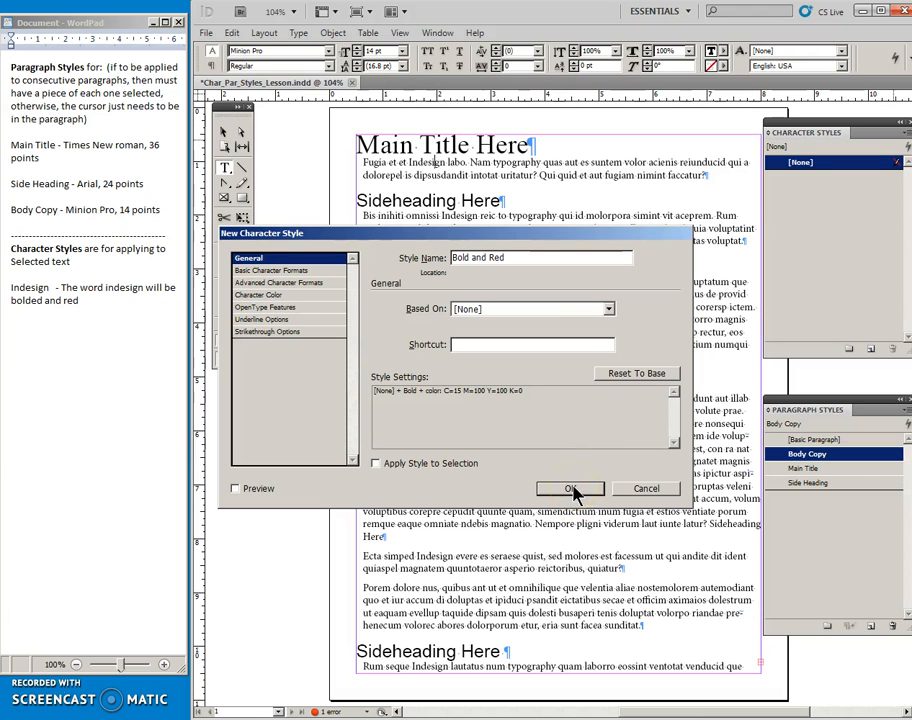
Save the Bold and Red style and apply it to the first three Indesign words
{"action": "left_click", "coordinate": [570, 488]}
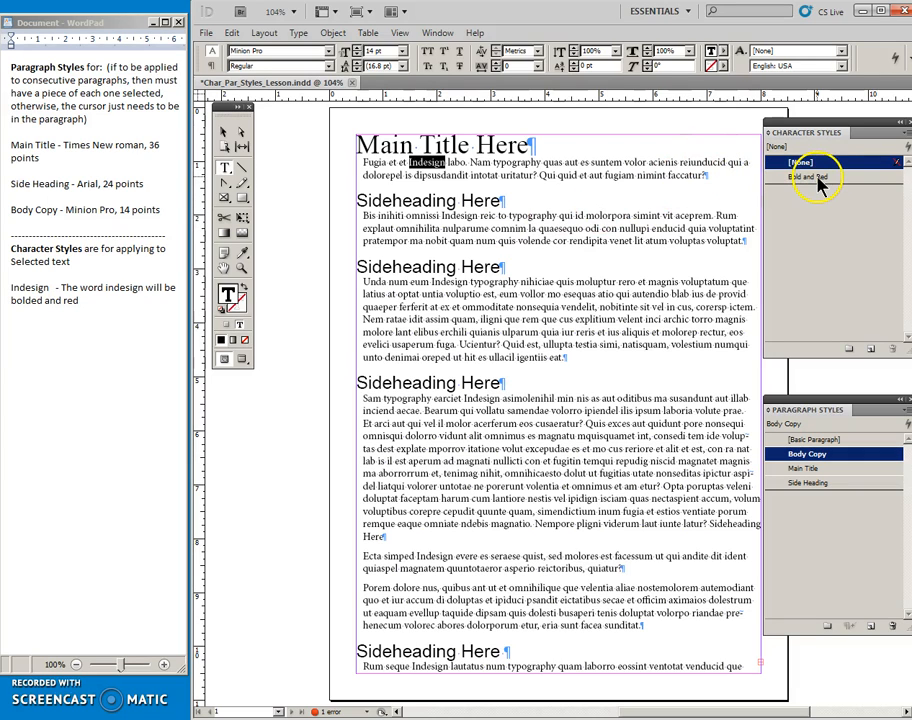
{"action": "left_click", "coordinate": [810, 176]}
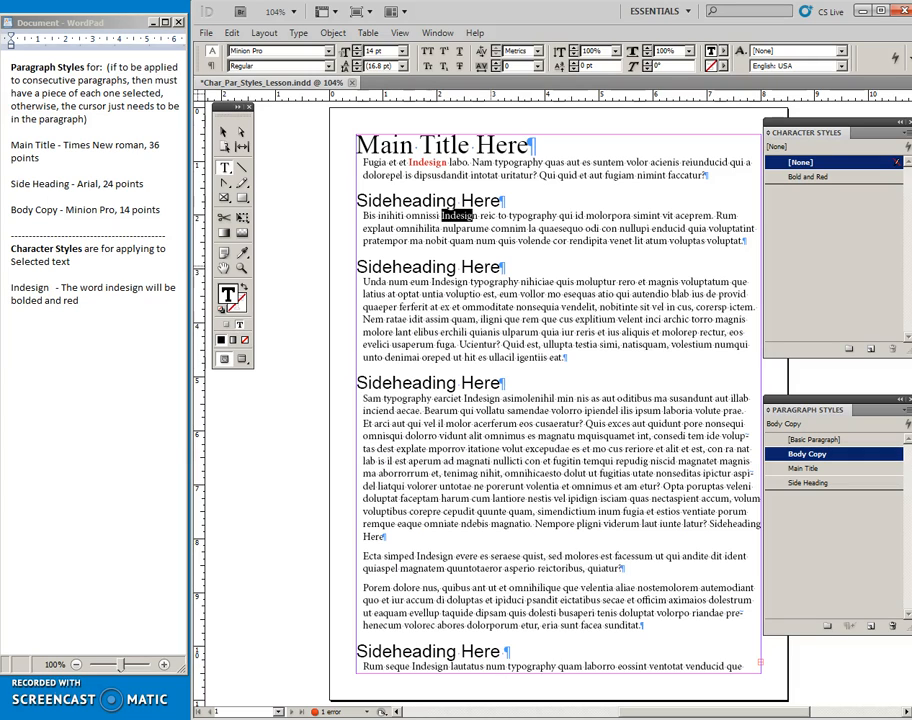
{"action": "left_click", "coordinate": [810, 177]}
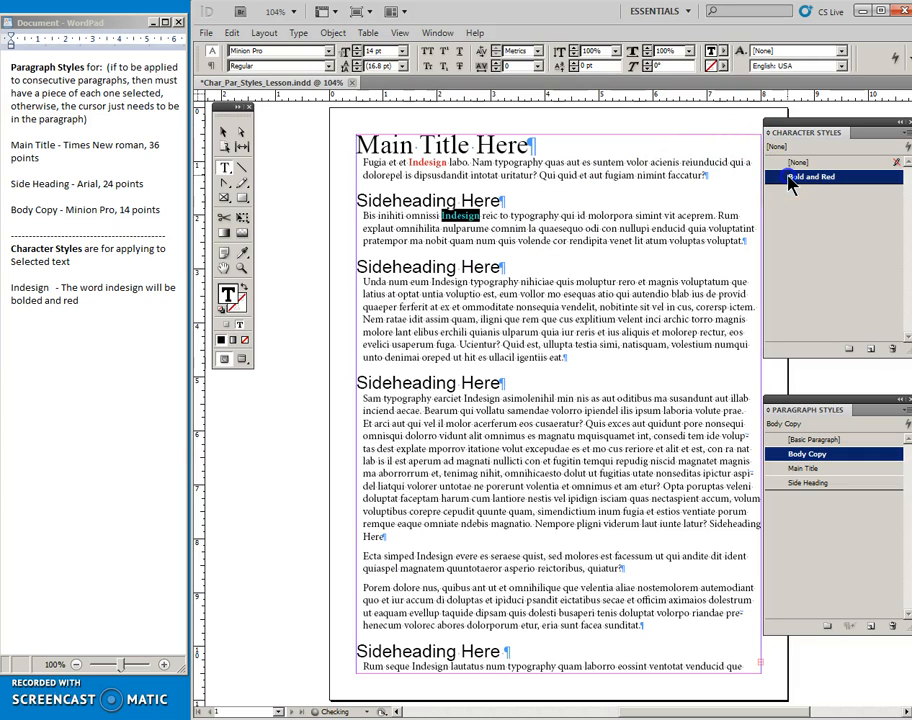
{"action": "left_click", "coordinate": [810, 176]}
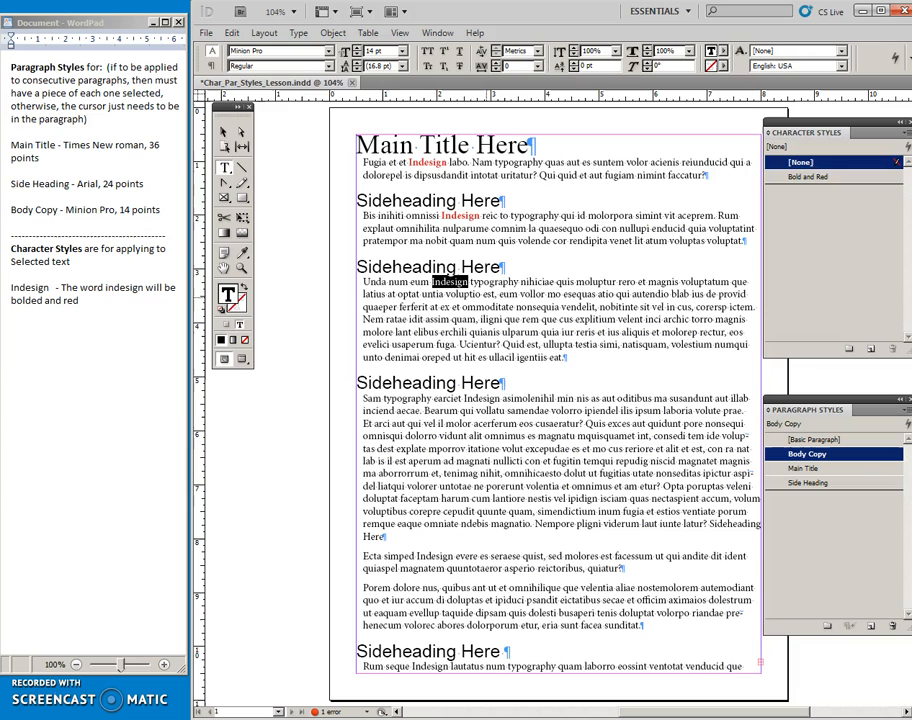
{"action": "left_click", "coordinate": [808, 177]}
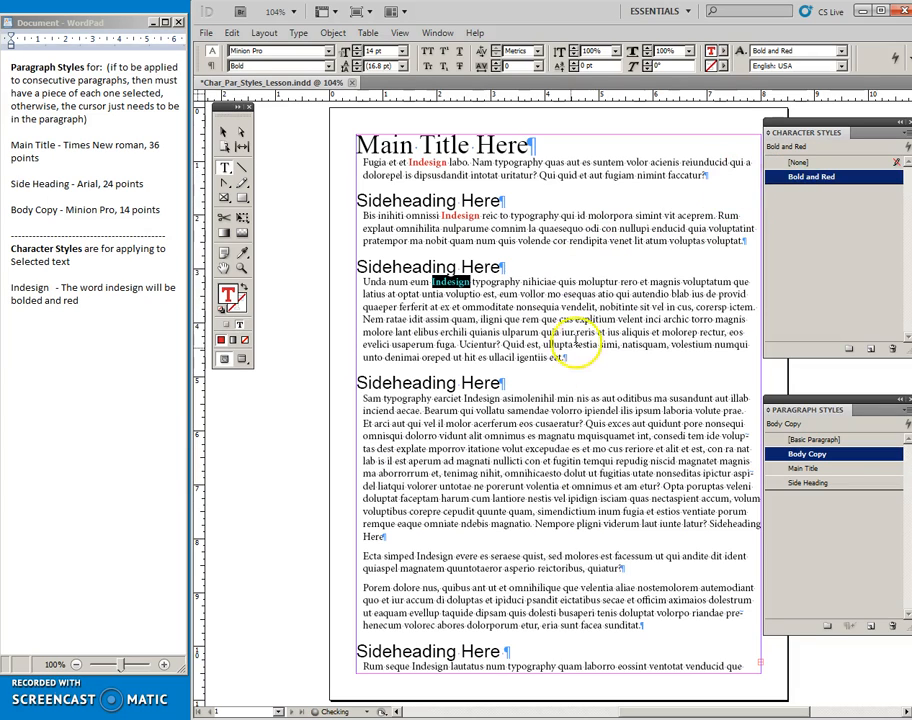
{"action": "left_click", "coordinate": [808, 161]}
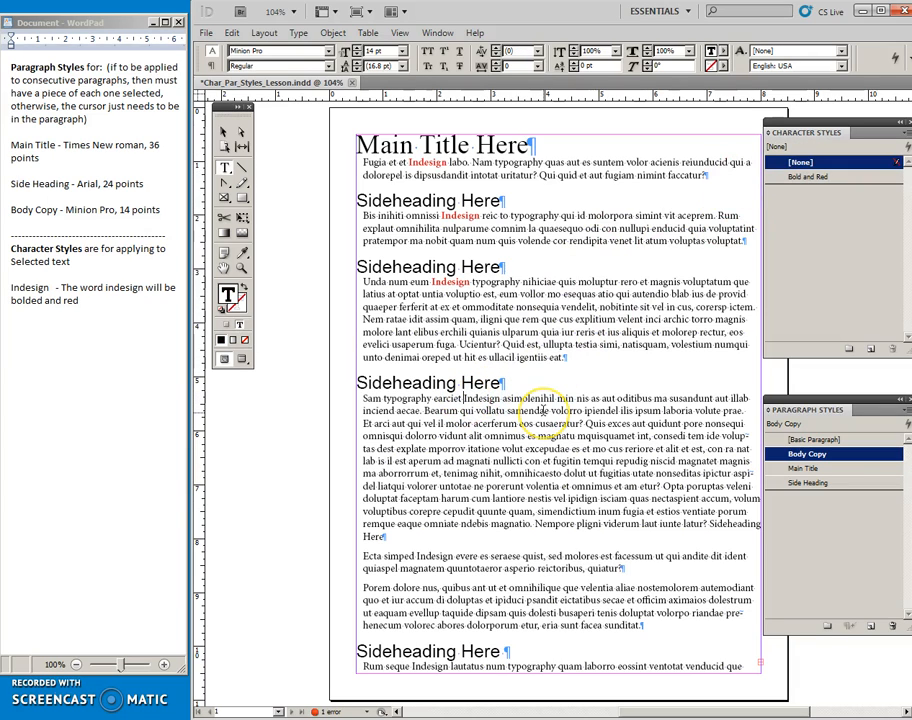
Apply Bold and Red to the Indesign words after 'earciet' and 'simped', then select the style
{"action": "double_click", "coordinate": [482, 398]}
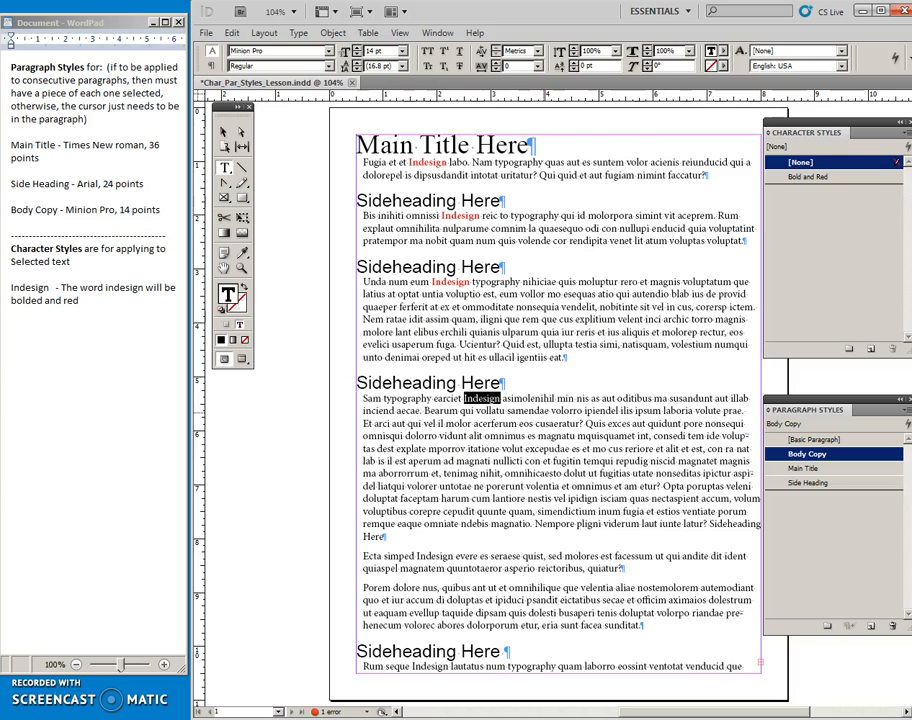
{"action": "left_click", "coordinate": [810, 177]}
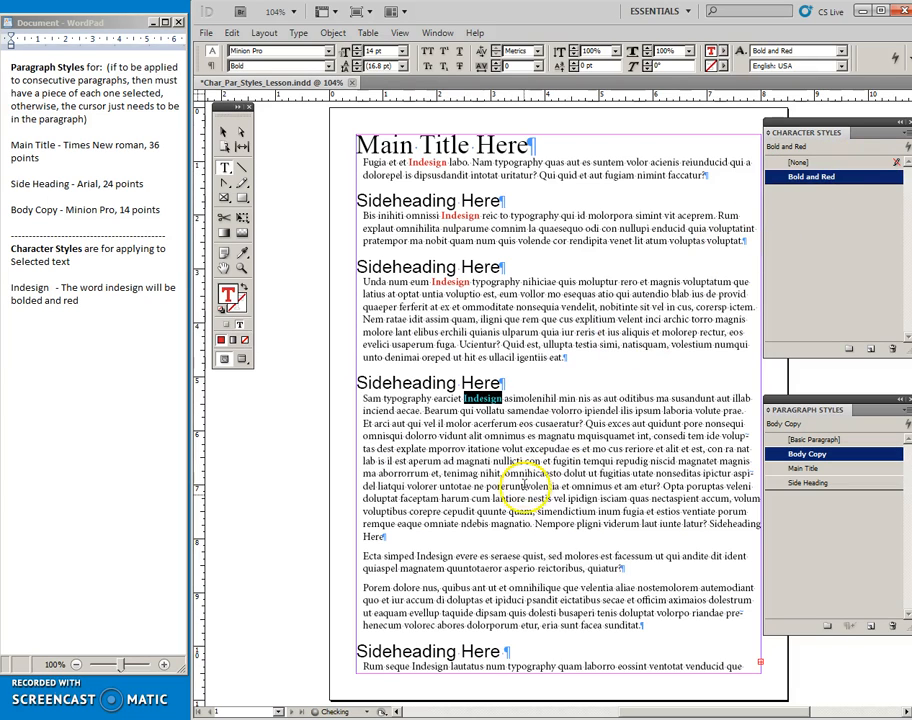
{"action": "left_click", "coordinate": [800, 161]}
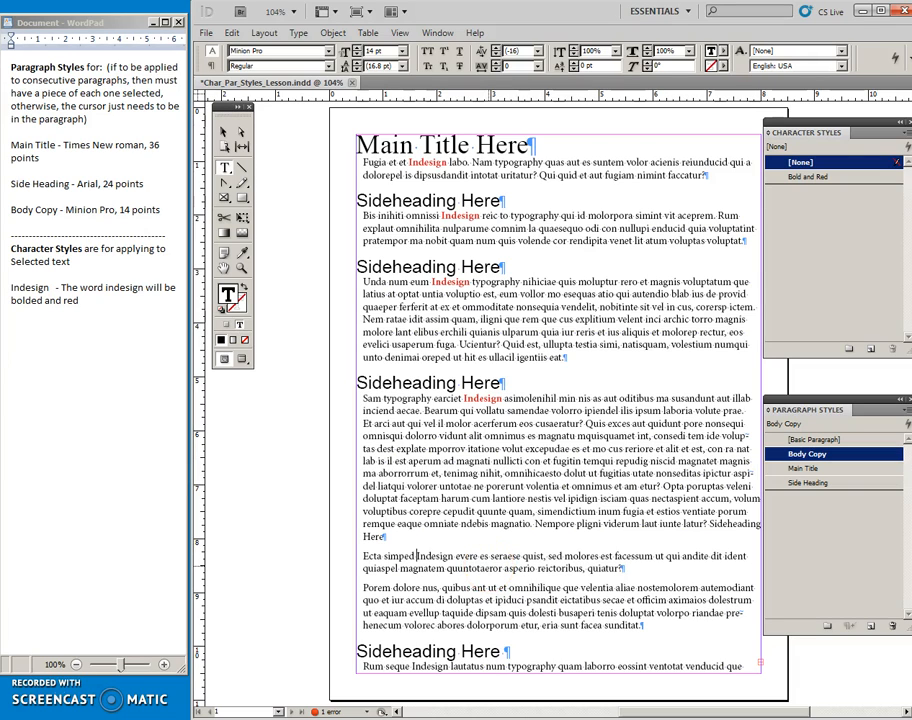
{"action": "double_click", "coordinate": [436, 555]}
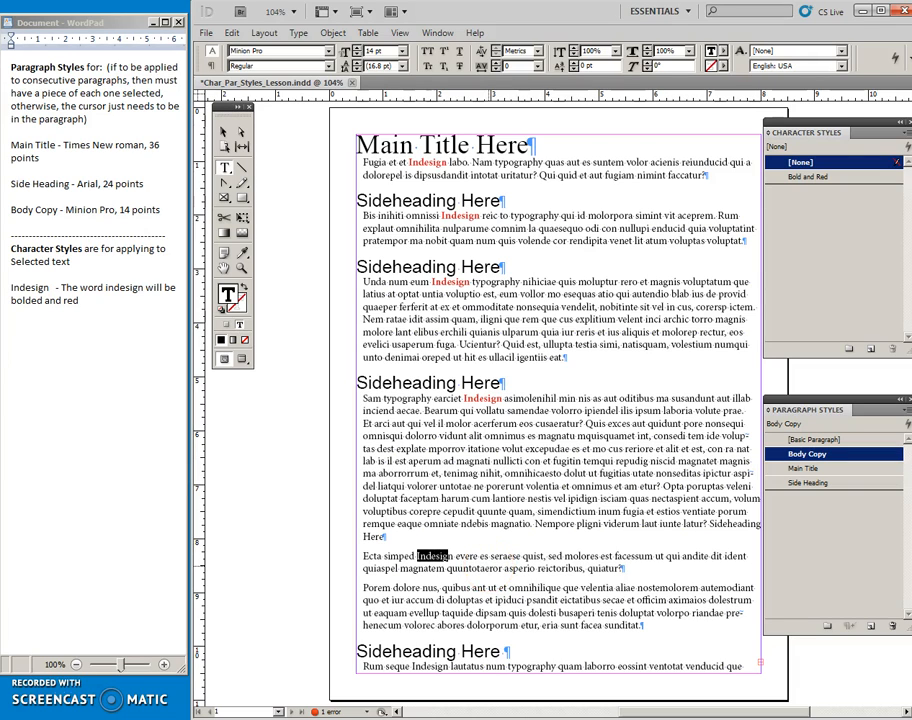
{"action": "left_click", "coordinate": [800, 162]}
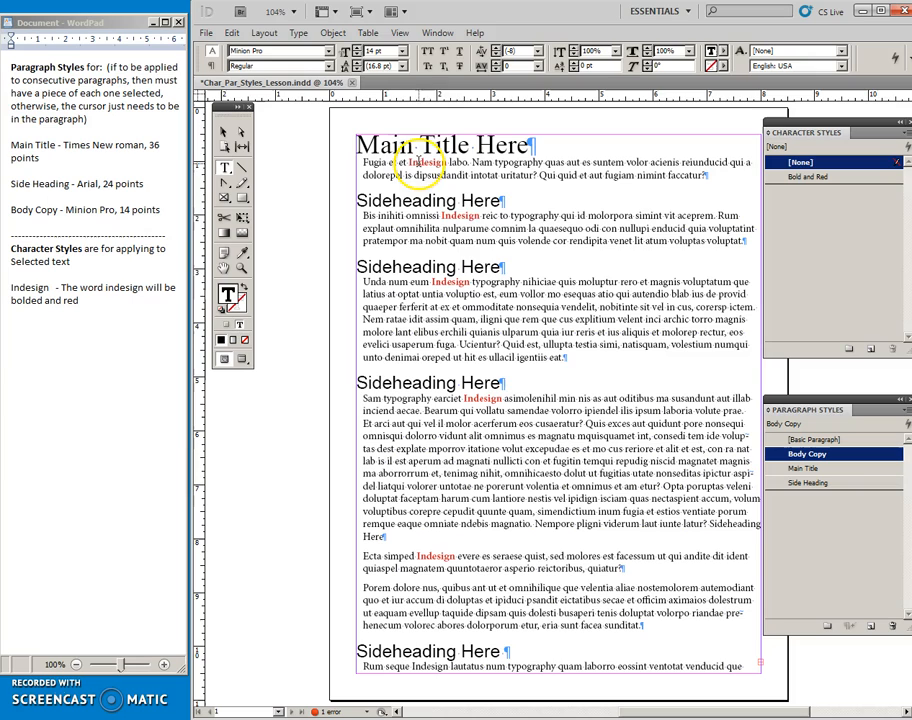
{"action": "left_click", "coordinate": [802, 162]}
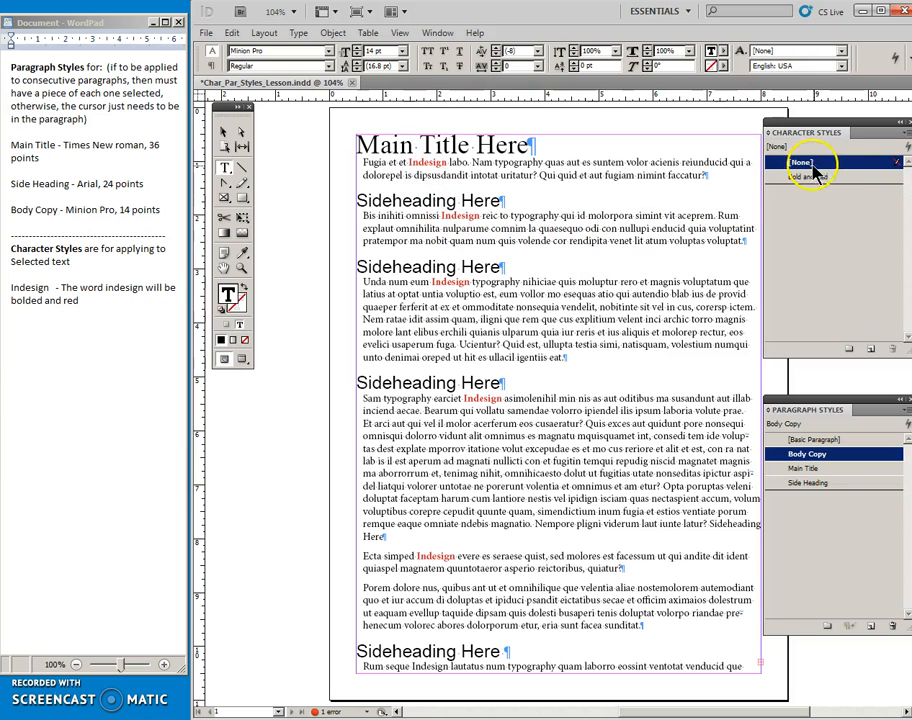
{"action": "left_click", "coordinate": [815, 177]}
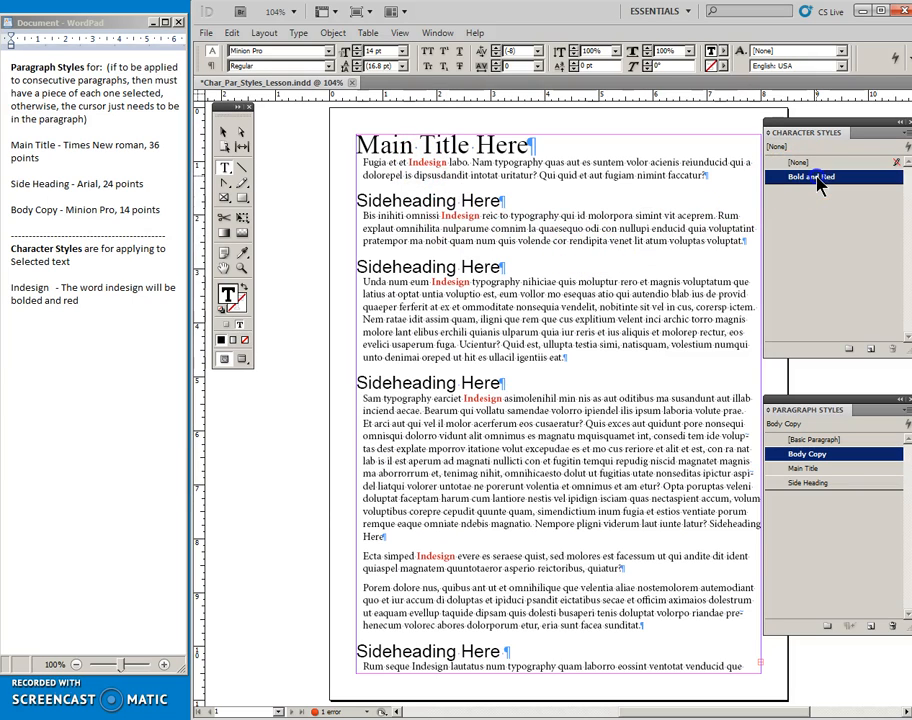
Redefine Bold and Red as Bold Italic in blue so every styled Indesign word updates
{"action": "double_click", "coordinate": [810, 177]}
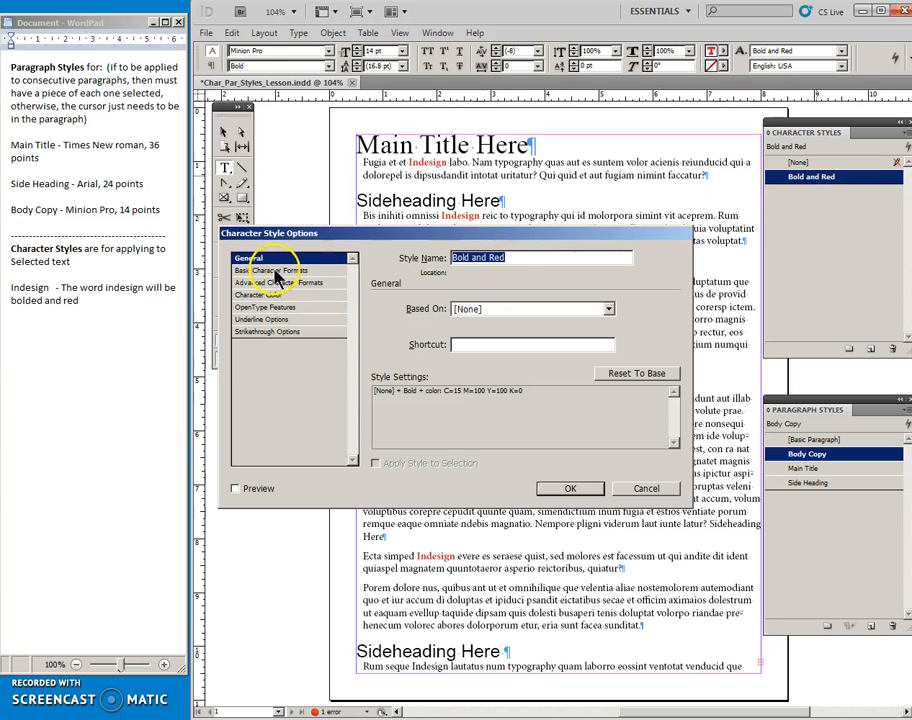
{"action": "left_click", "coordinate": [281, 270]}
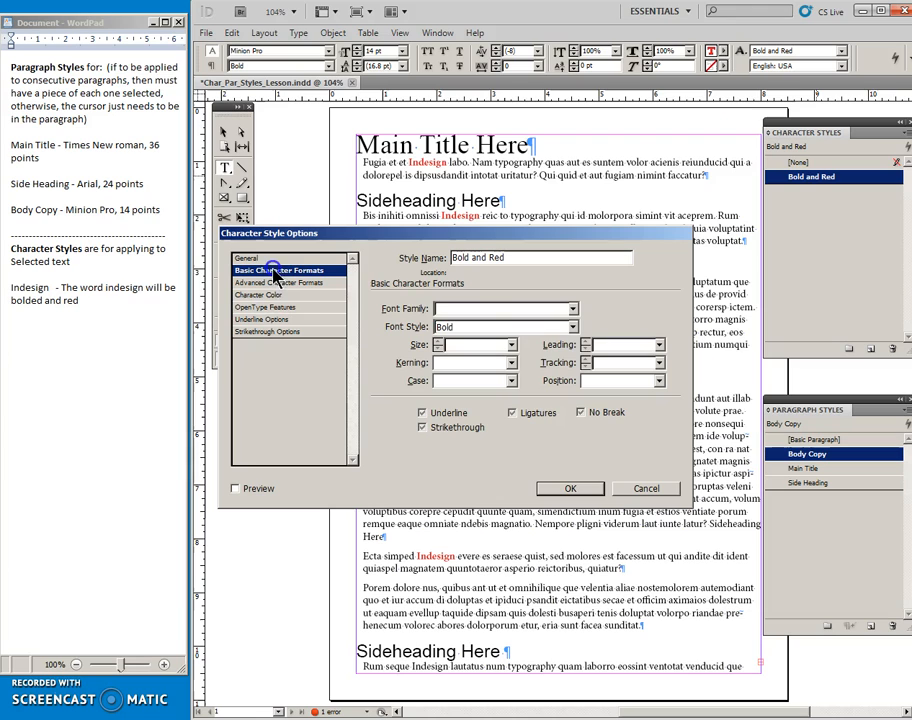
{"action": "left_click", "coordinate": [599, 327]}
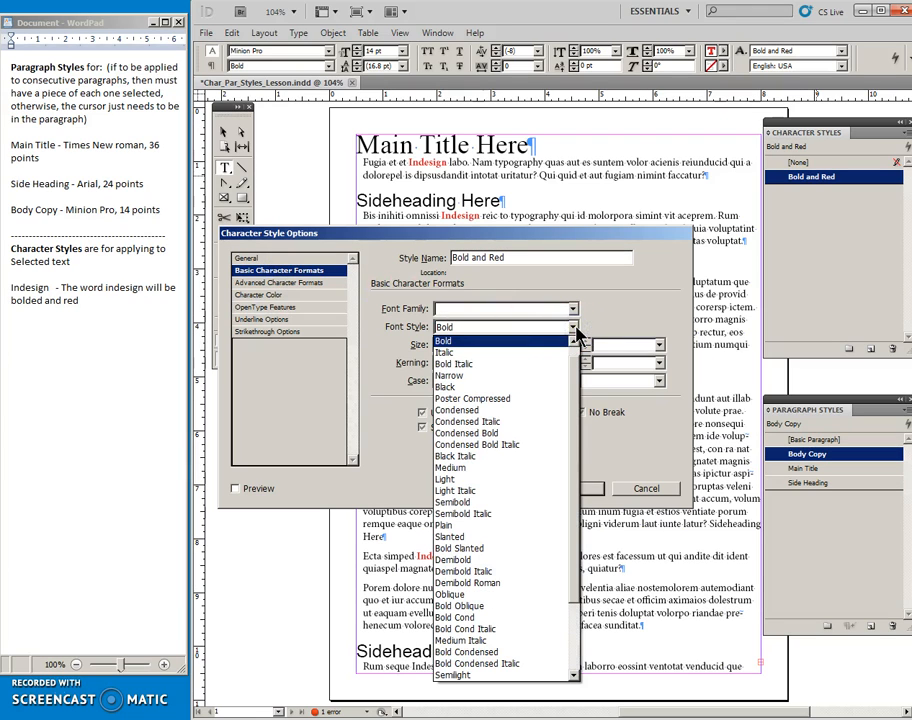
{"action": "left_click", "coordinate": [453, 352]}
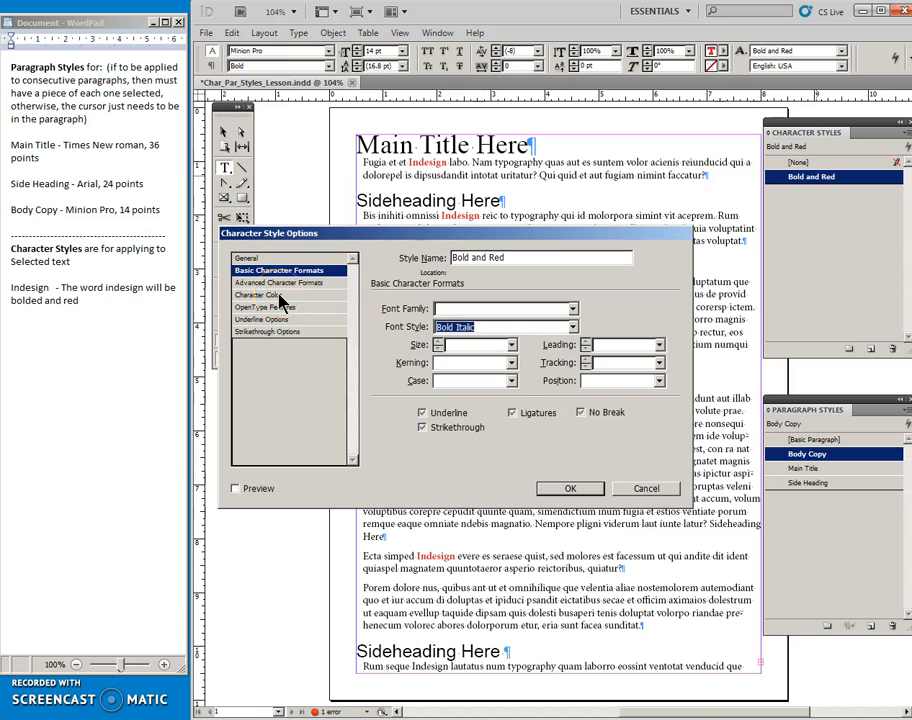
{"action": "left_click", "coordinate": [263, 295]}
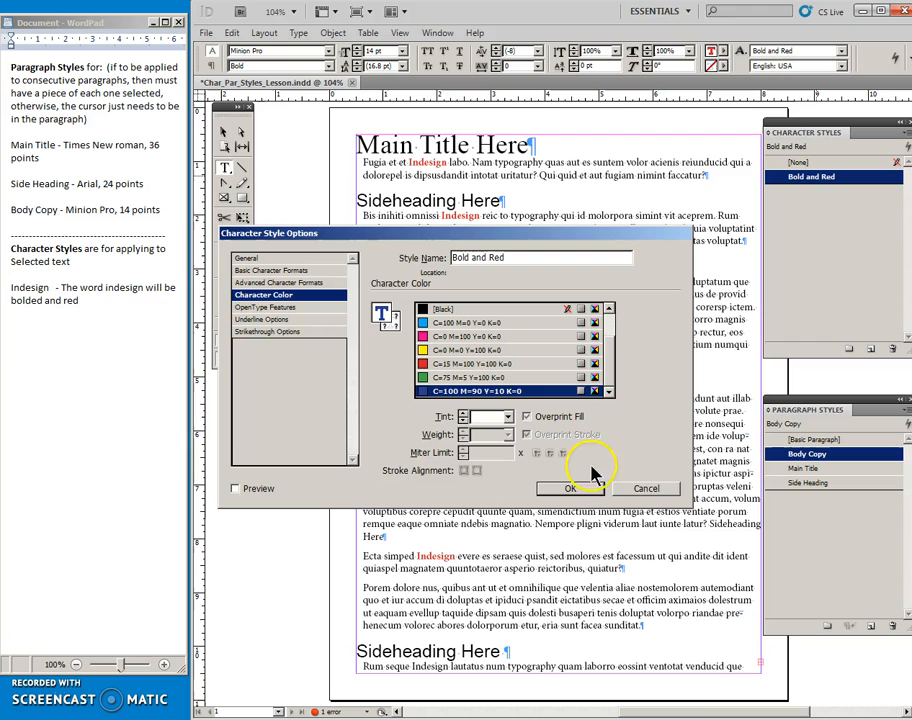
{"action": "left_click", "coordinate": [570, 488]}
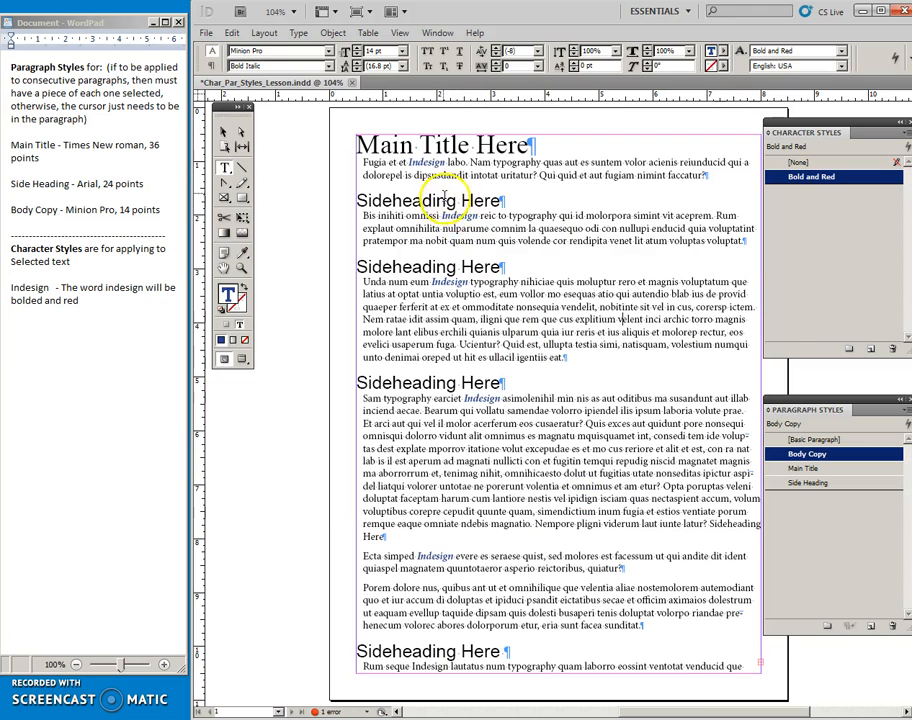